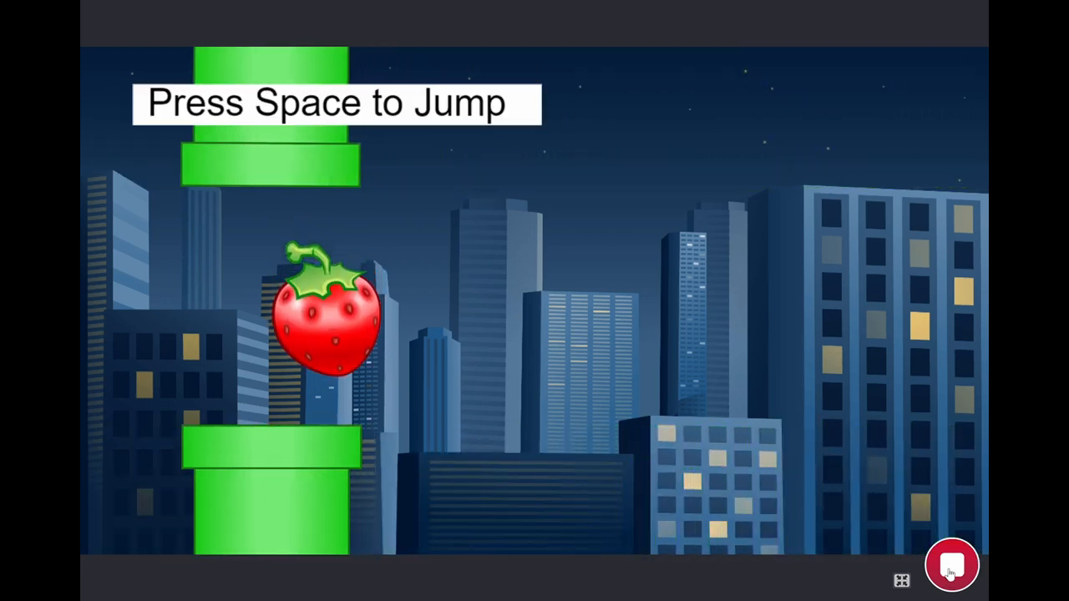
Build the strawberry's on start script with a show block and a forever loop
key(space)
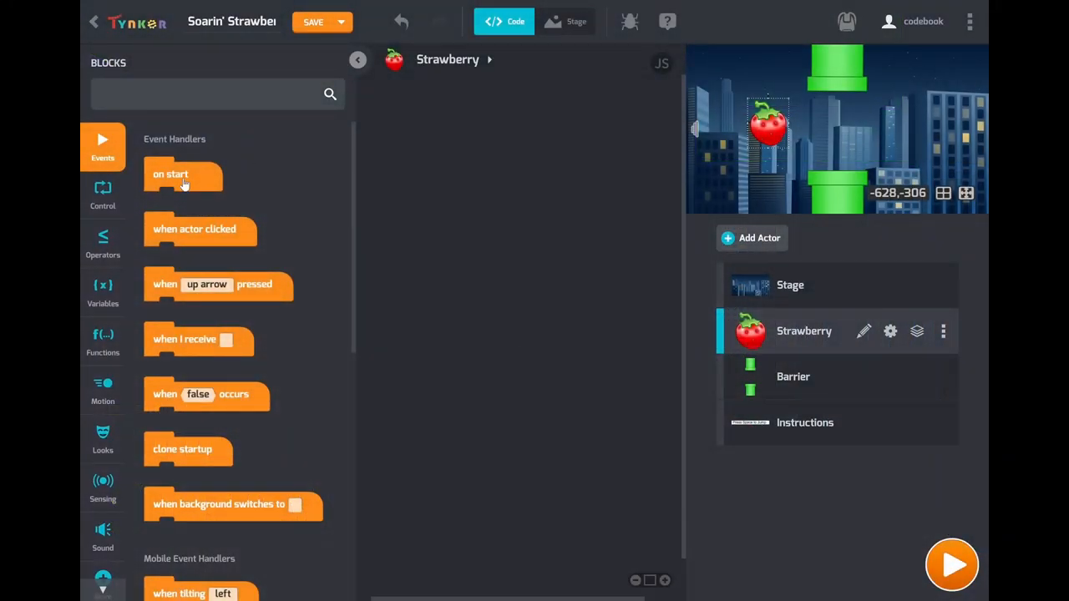
drag(170, 174, 455, 173)
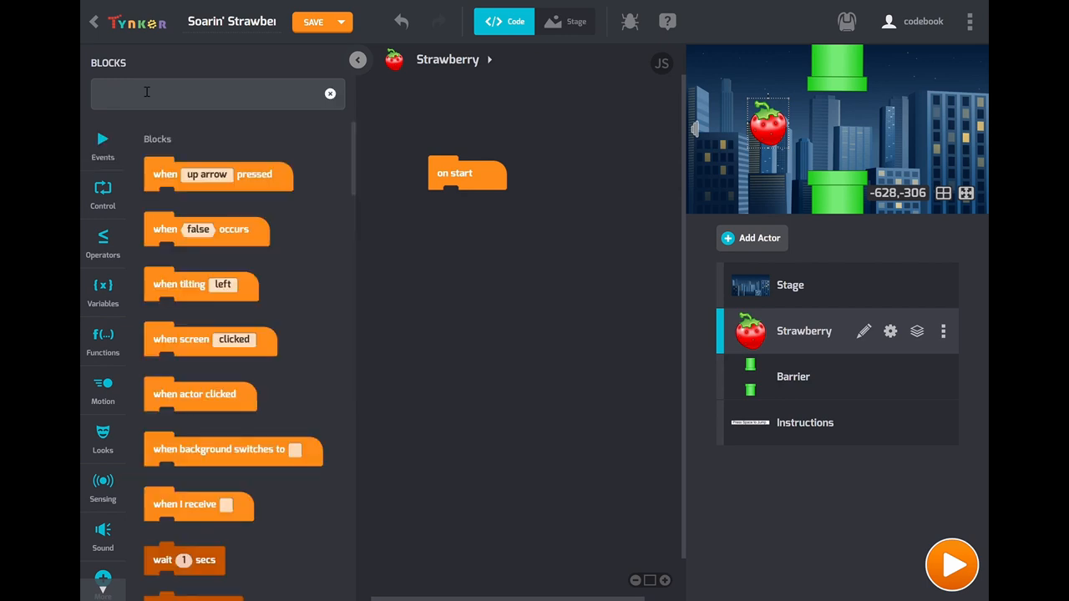
text(show)
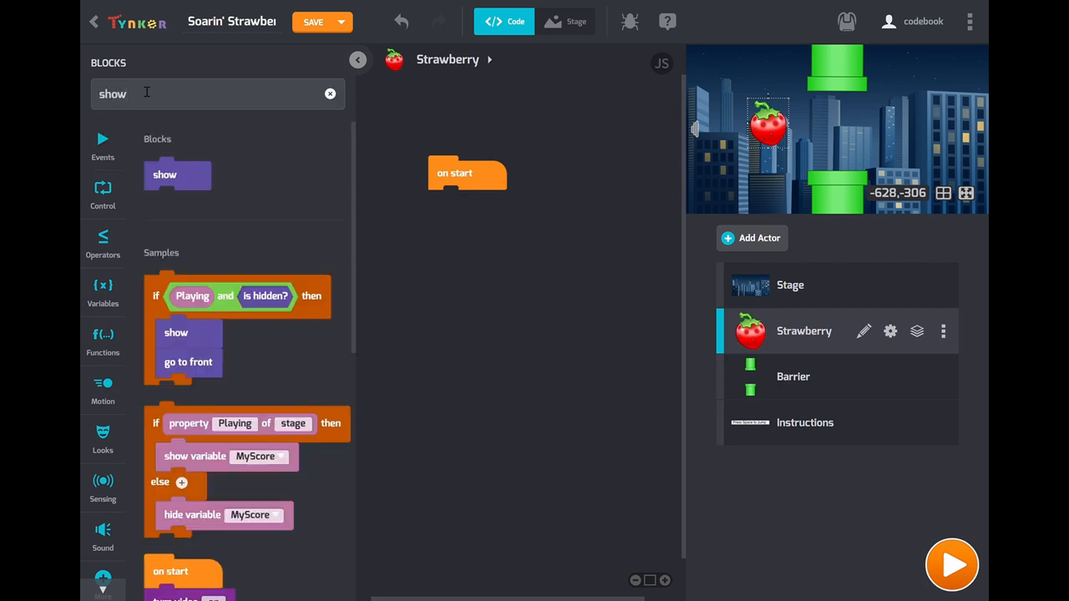
drag(177, 175, 456, 213)
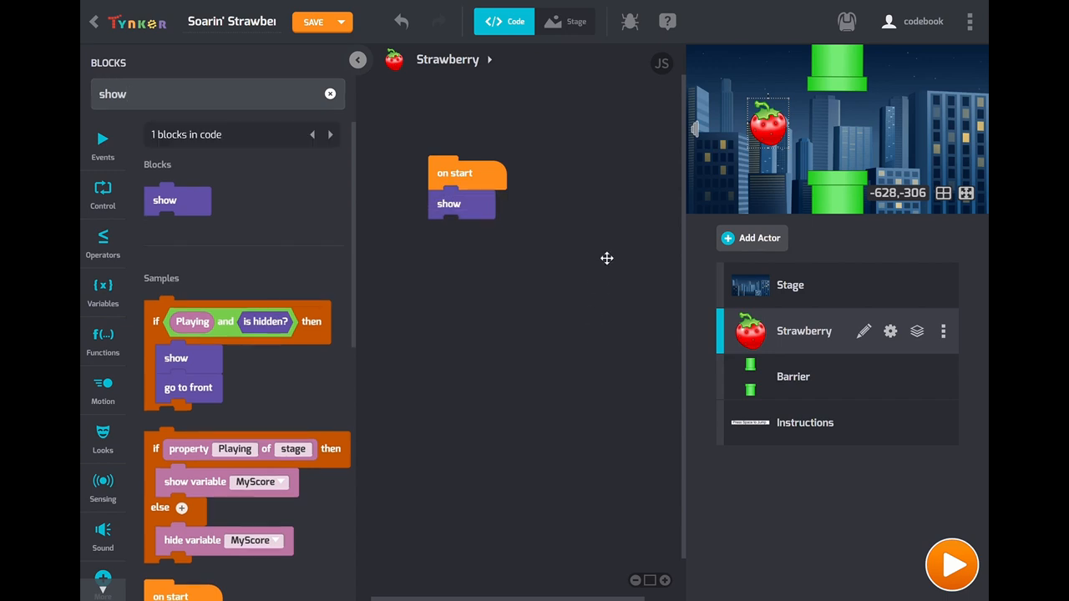
mouse_move(324, 93)
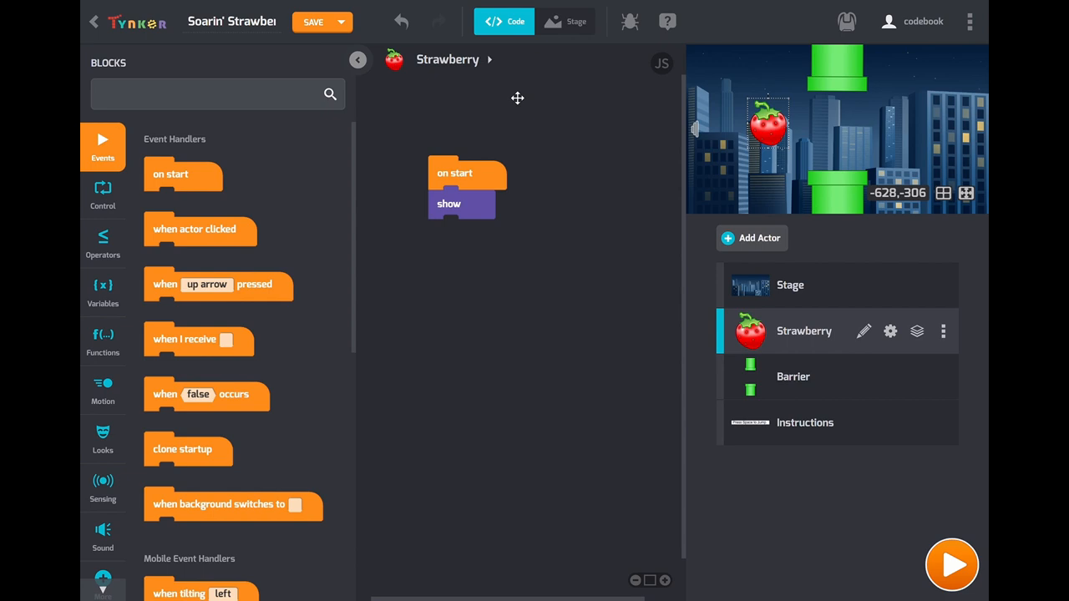
text(forever)
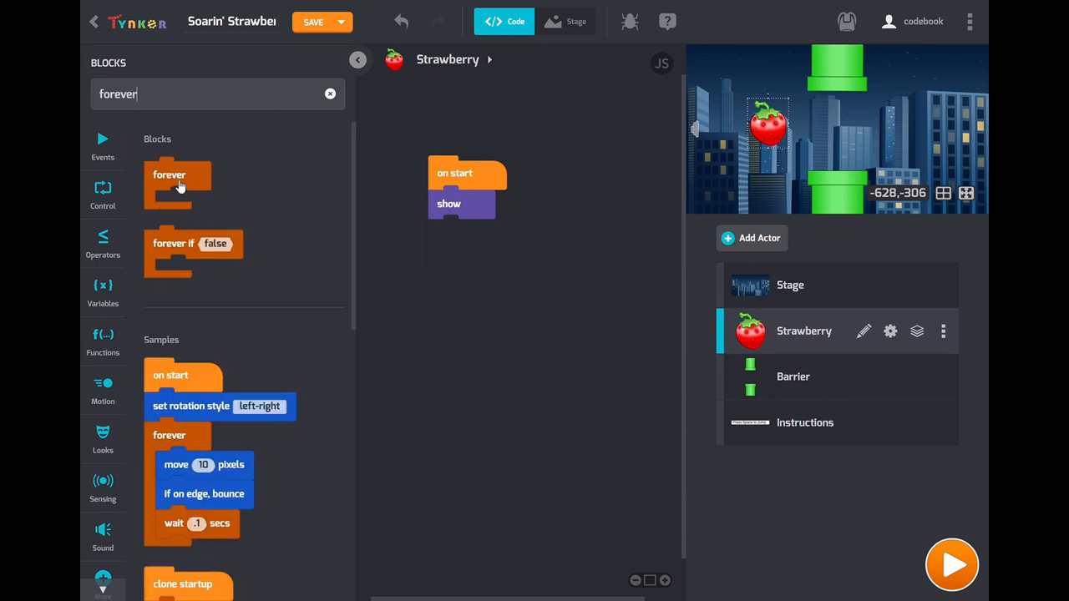
drag(178, 183, 453, 233)
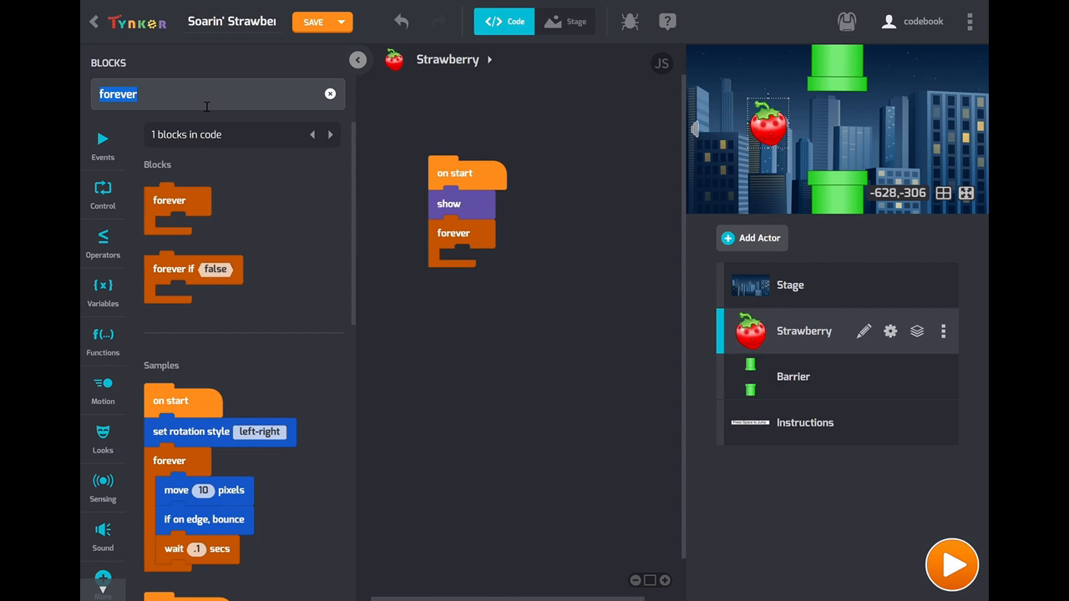
Inside the loop, change y by -3 and wait 0.01 seconds, then run the script
text(change)
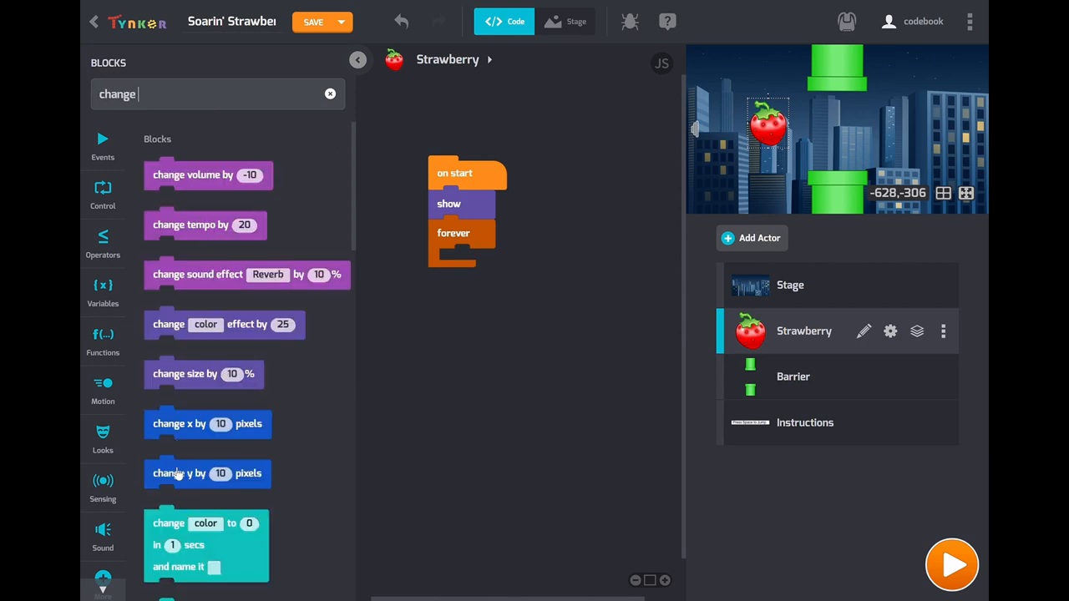
drag(208, 473, 503, 262)
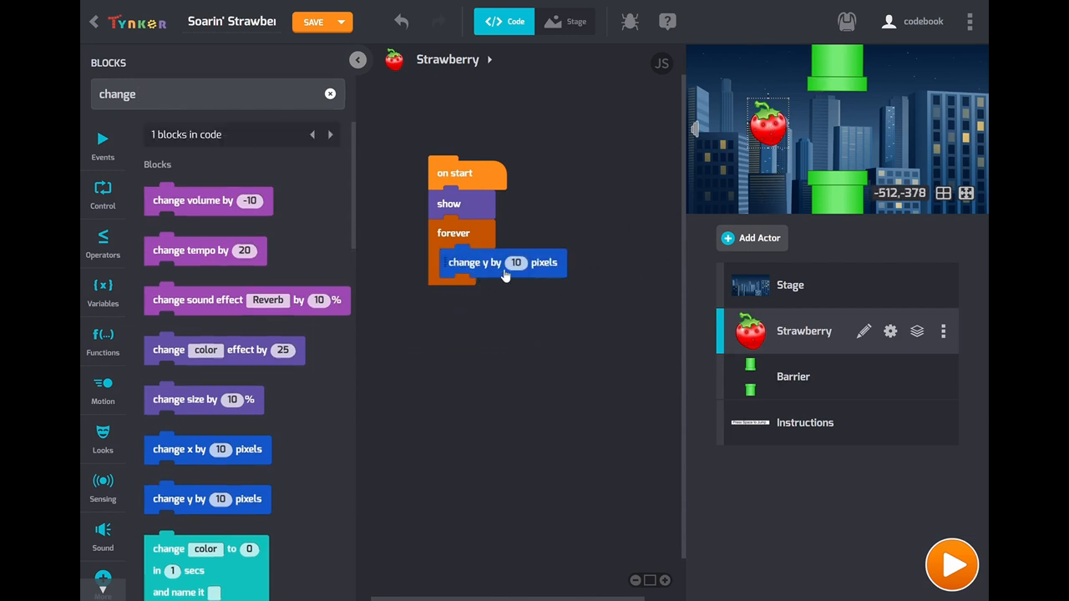
mouse_move(643, 203)
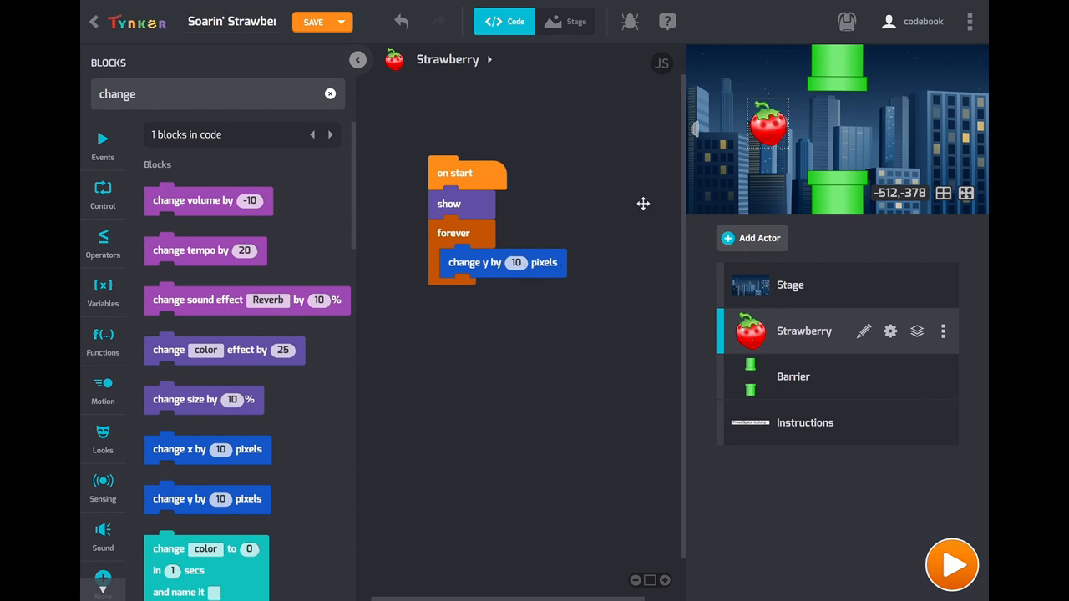
click(516, 262)
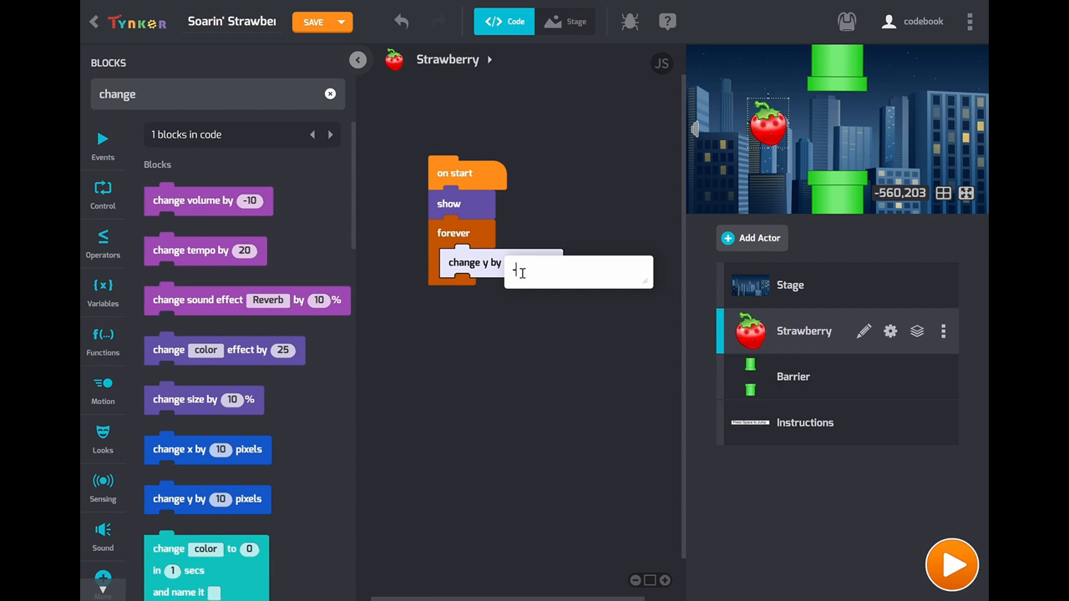
text(-3)
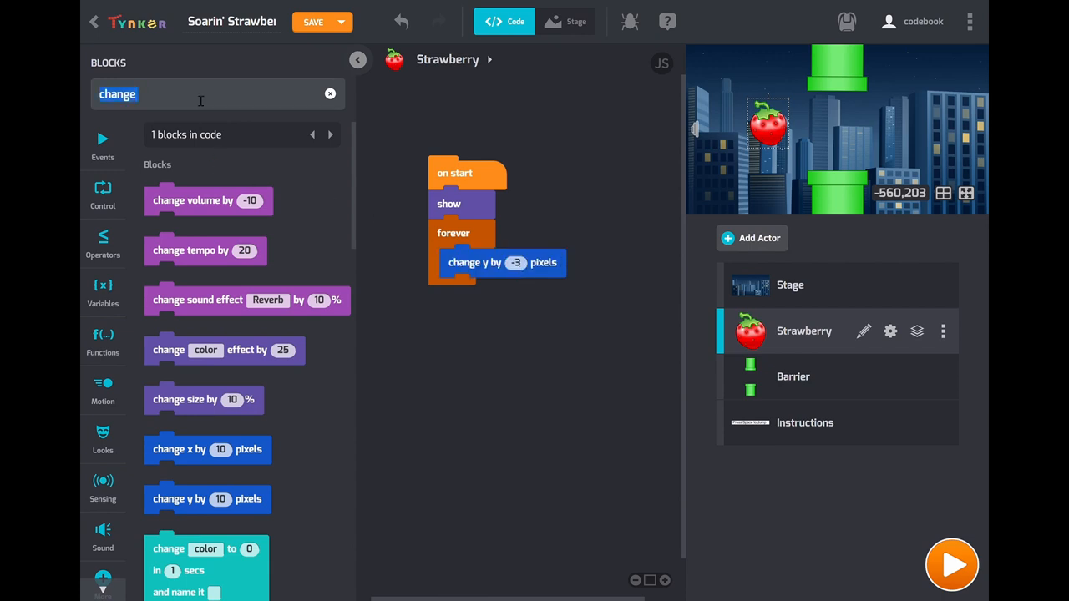
text(wait)
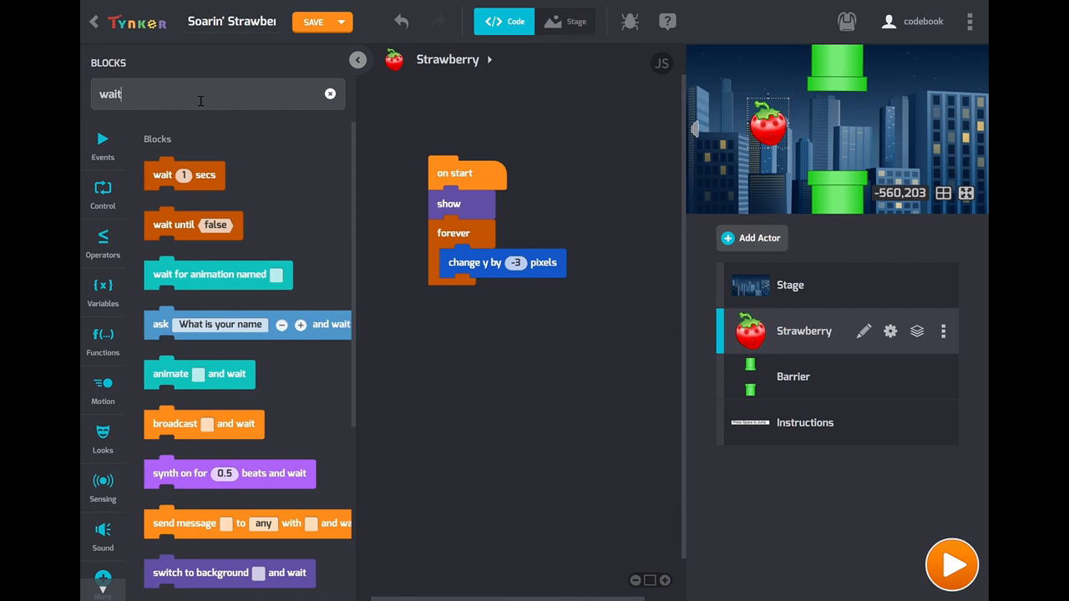
drag(184, 175, 477, 291)
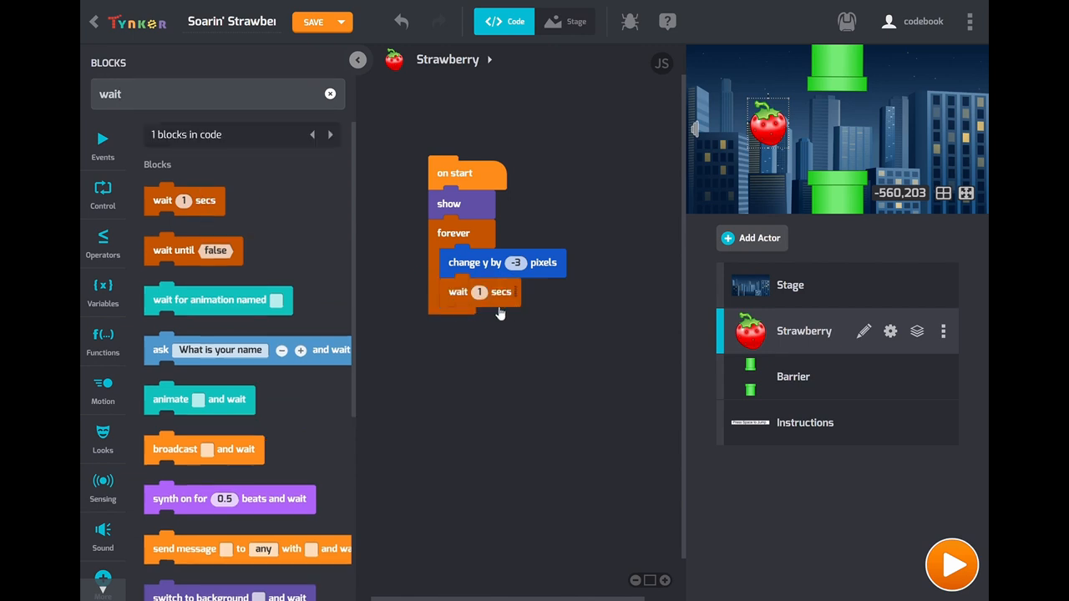
click(479, 292)
text(0.01)
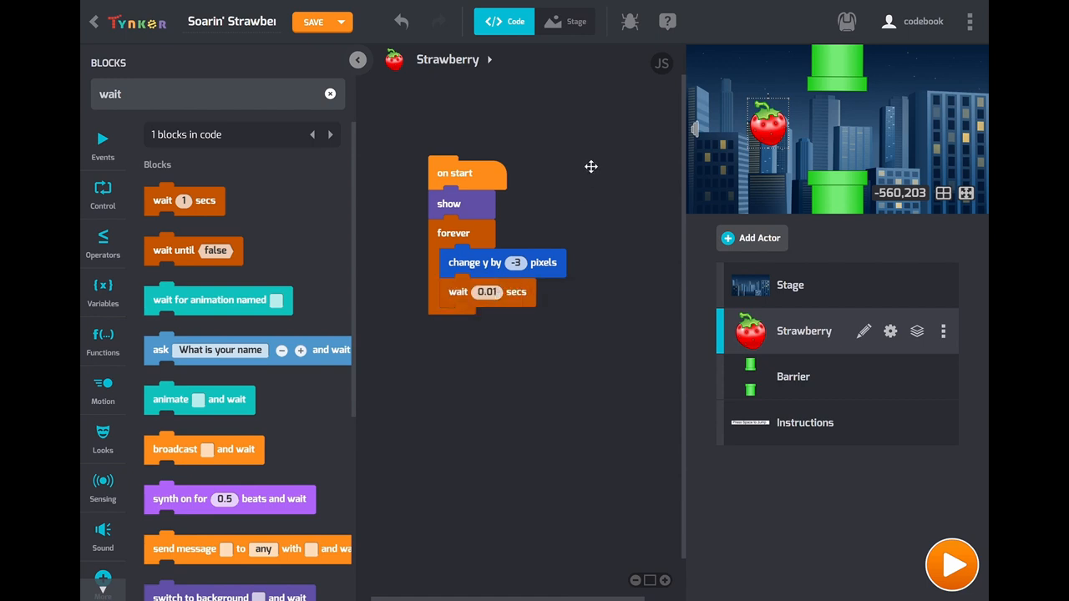
mouse_move(605, 245)
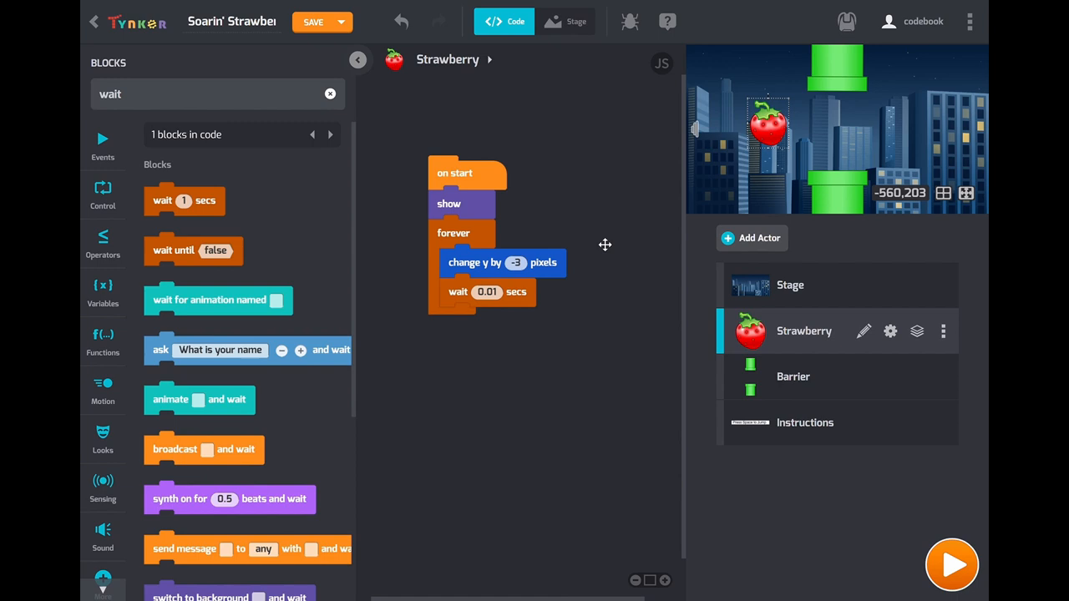
click(952, 564)
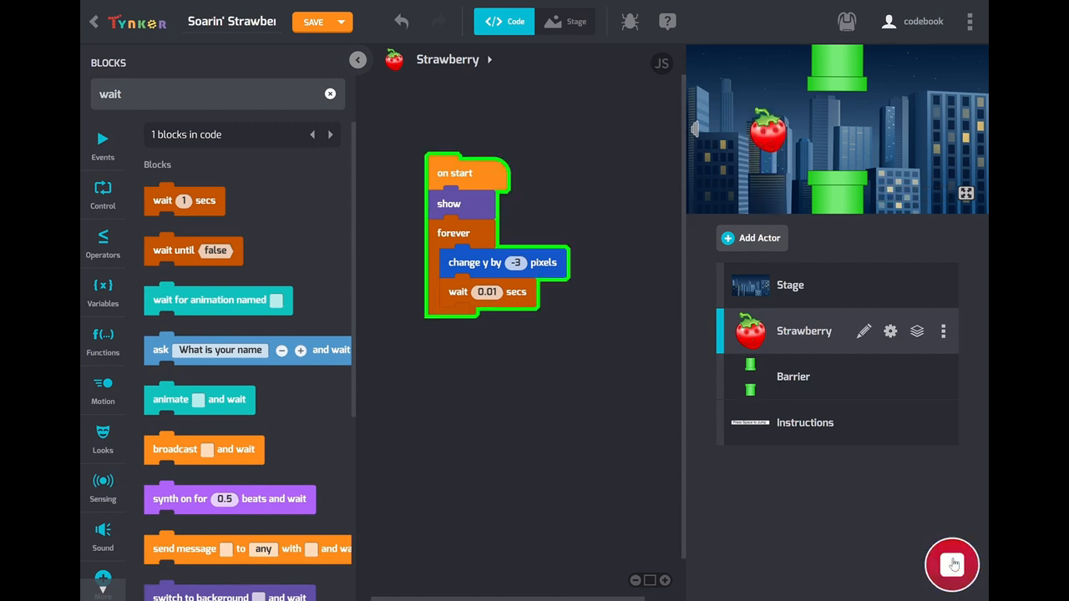
Stop the strawberry's falling test run
click(952, 565)
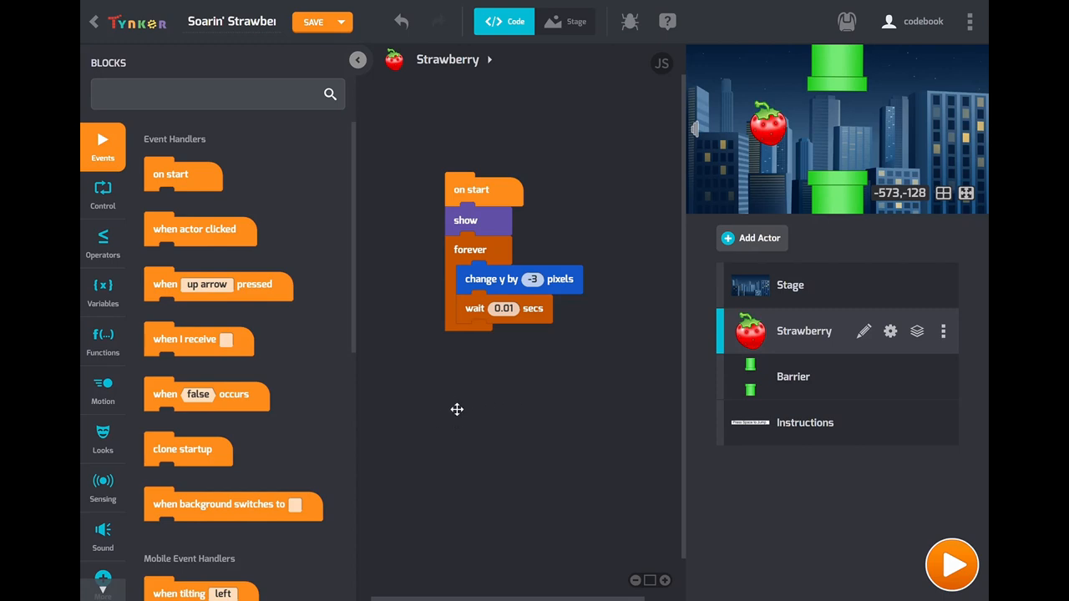
mouse_move(449, 288)
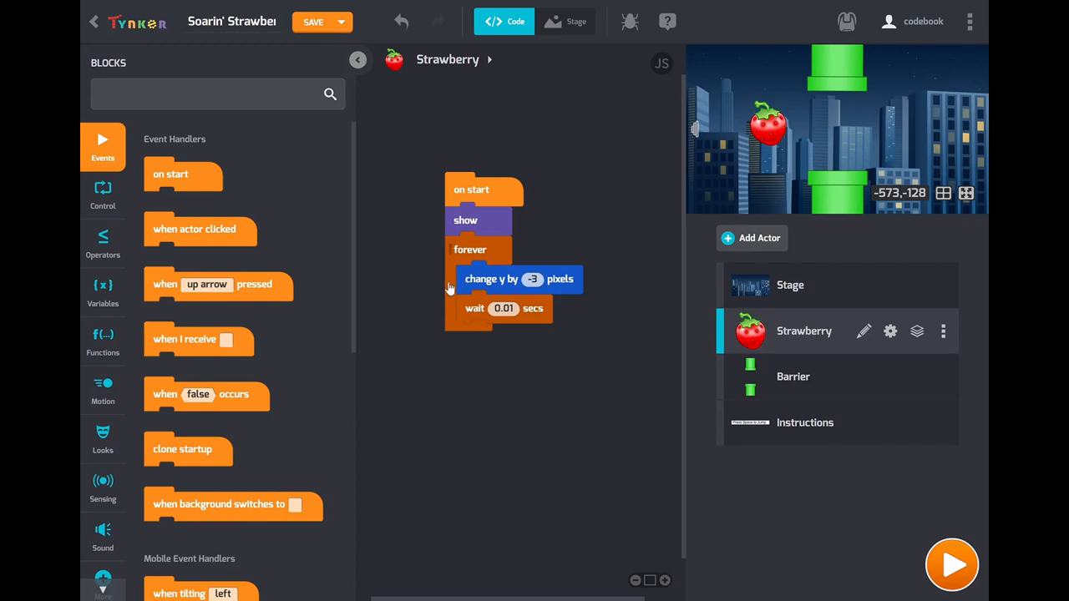
mouse_move(420, 392)
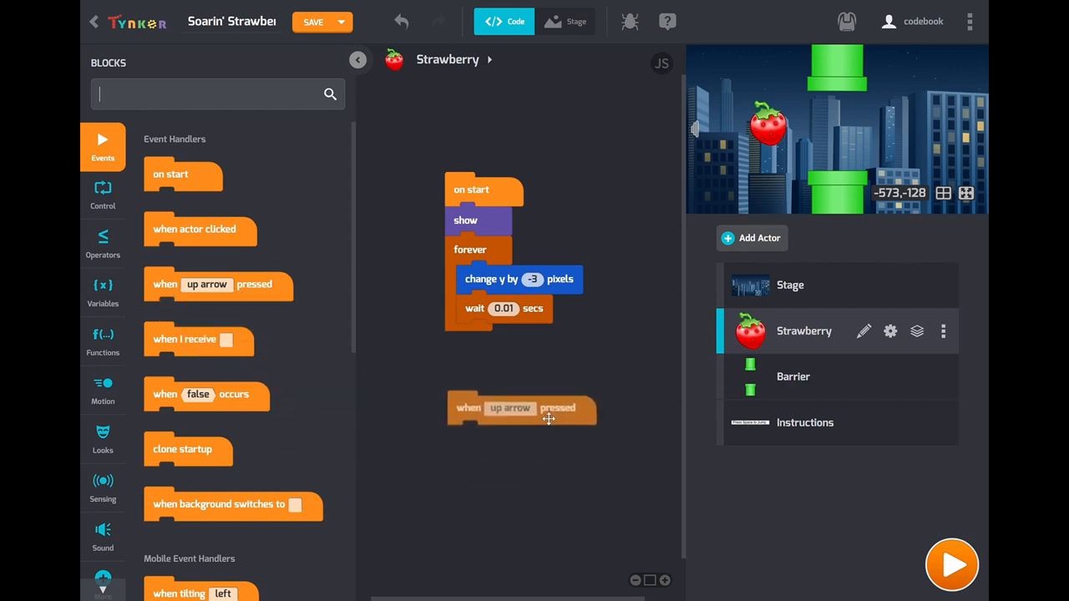
Set the key trigger to space and make it play the swish 3 sound
click(510, 408)
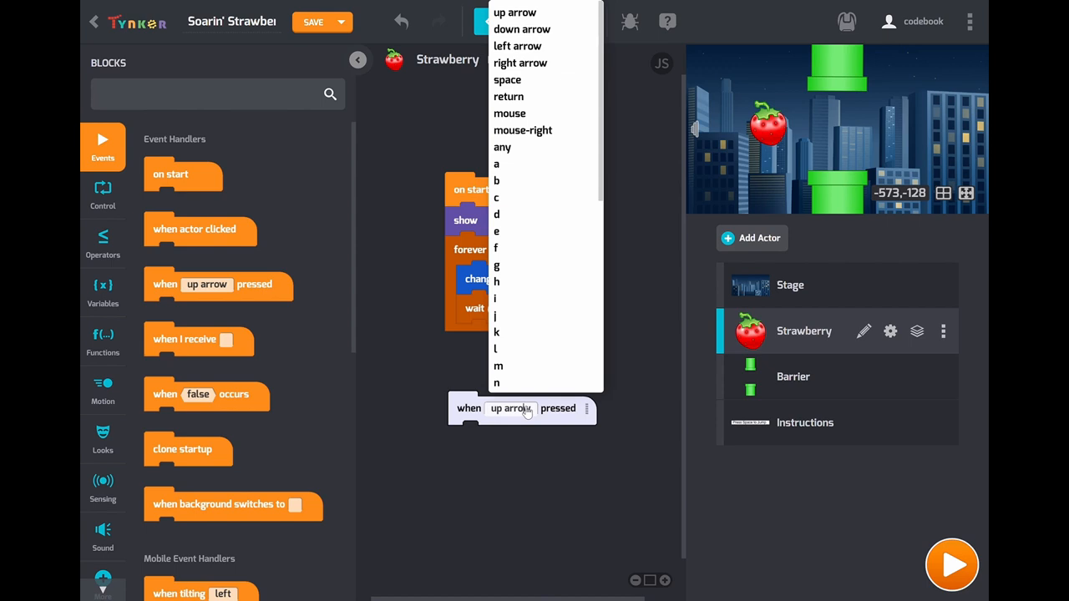
click(507, 79)
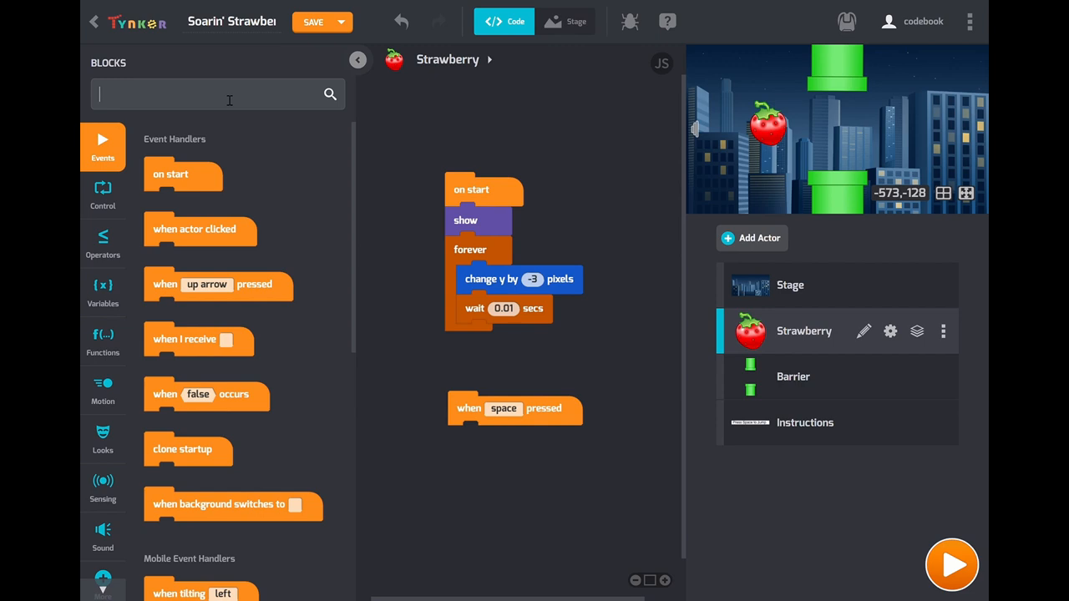
text(play sound)
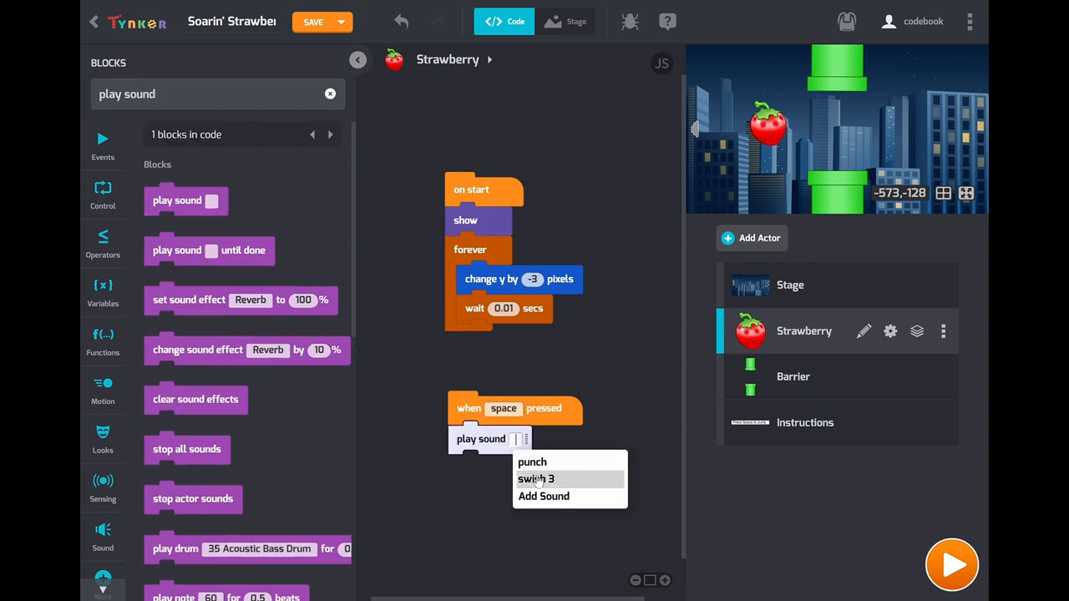
click(536, 479)
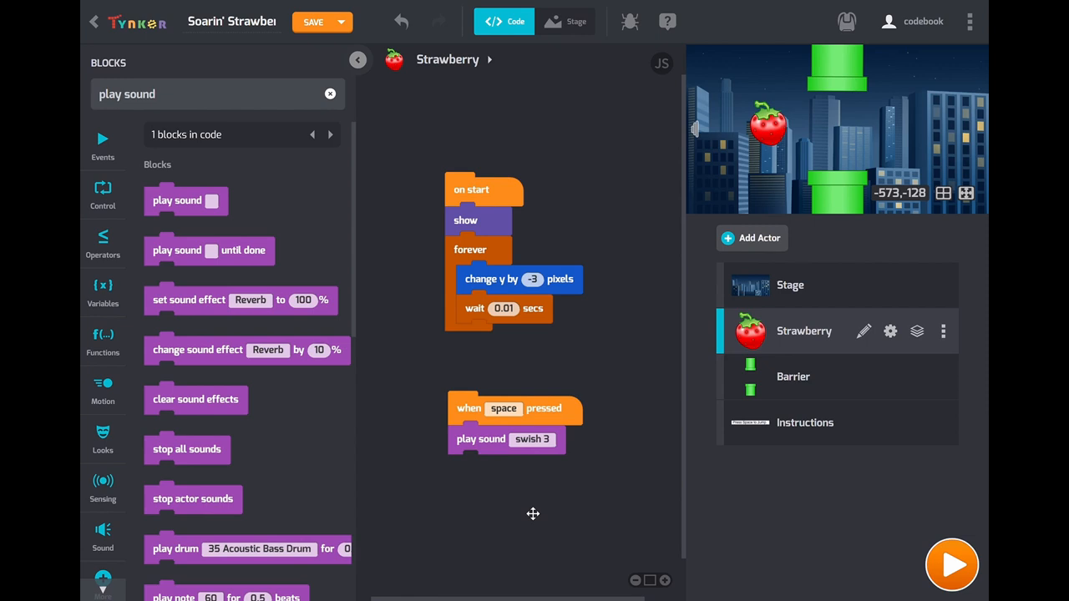
mouse_move(235, 74)
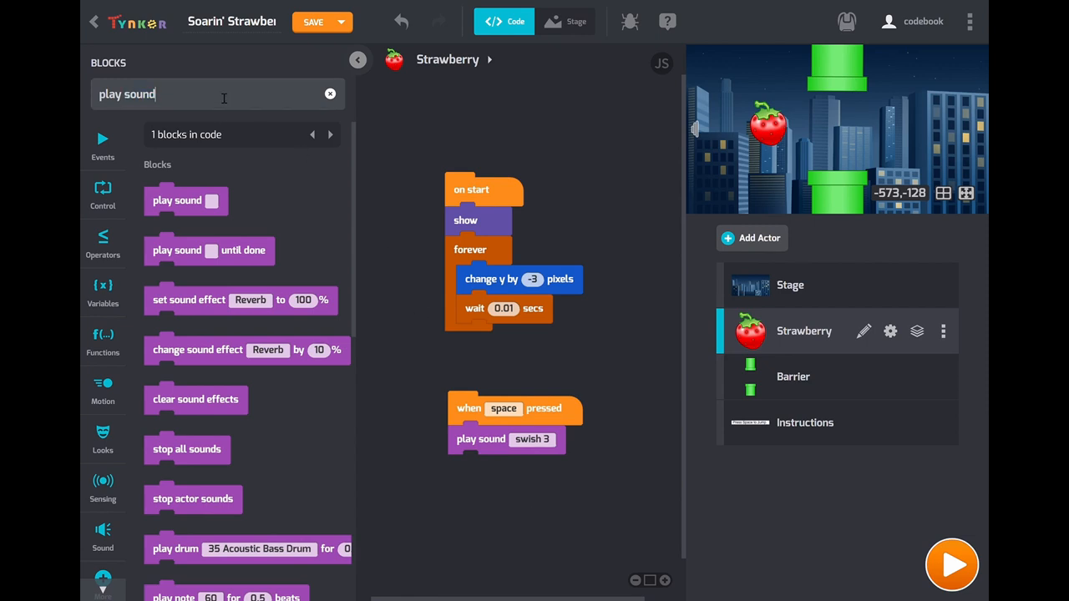
Add a repeat 10 loop that changes y by 10 and waits 0.001 seconds
text(repeat)
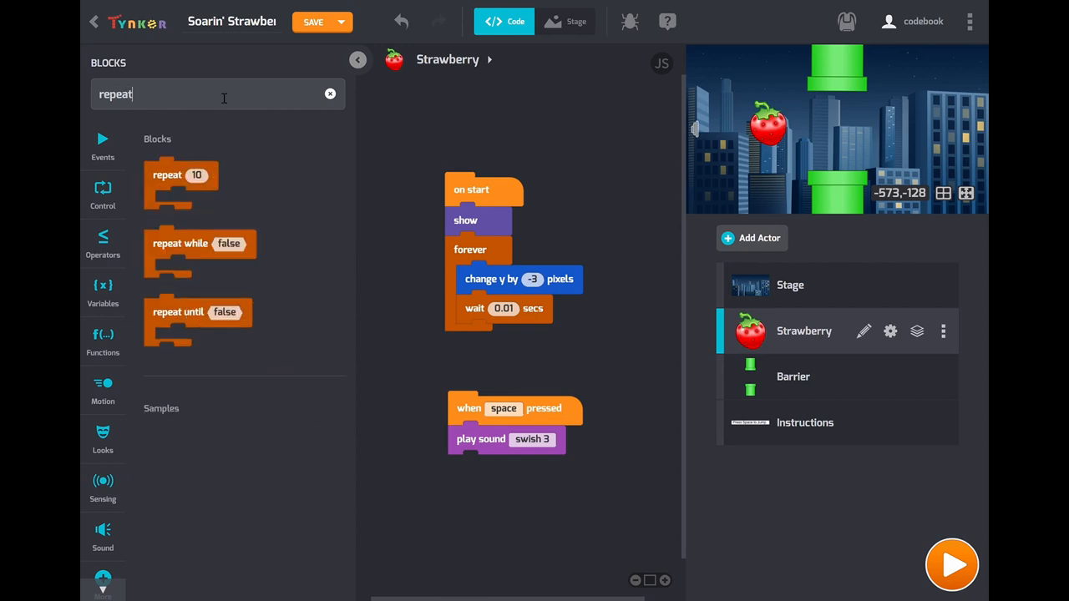
drag(180, 175, 426, 496)
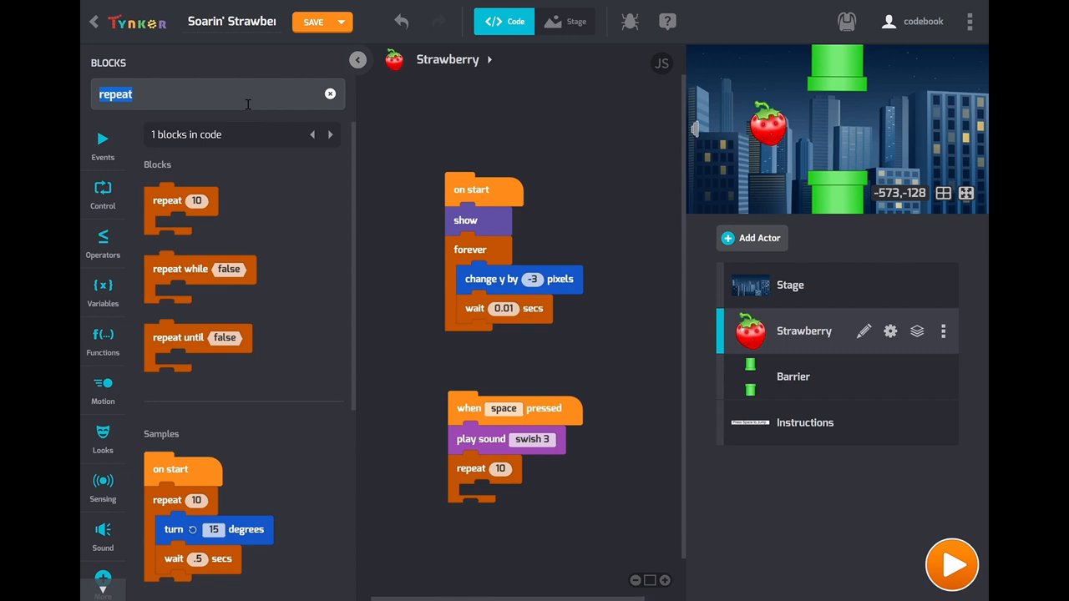
text(change y)
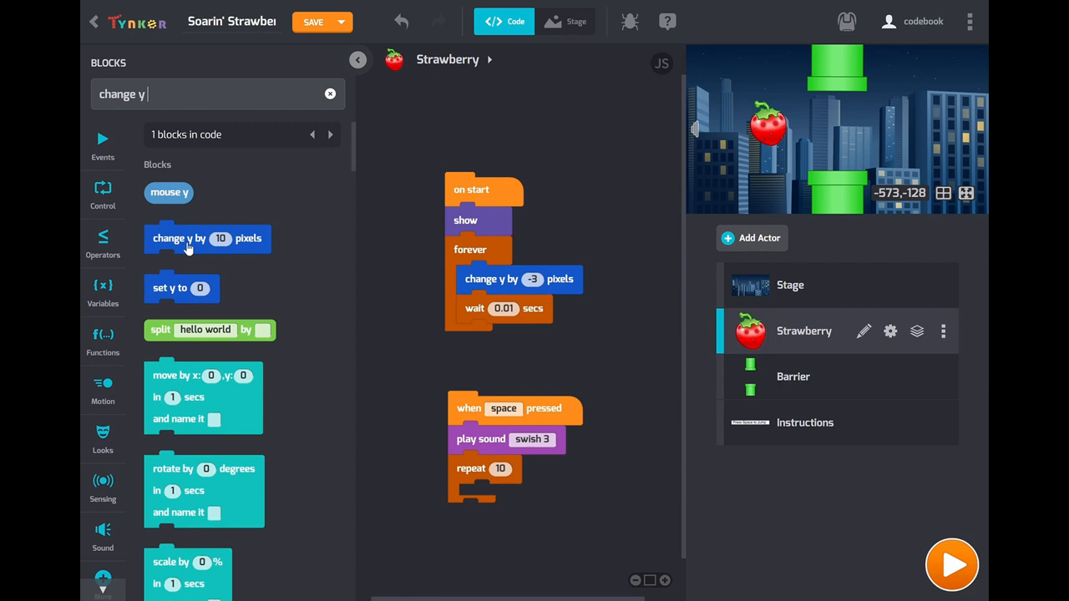
drag(207, 238, 522, 498)
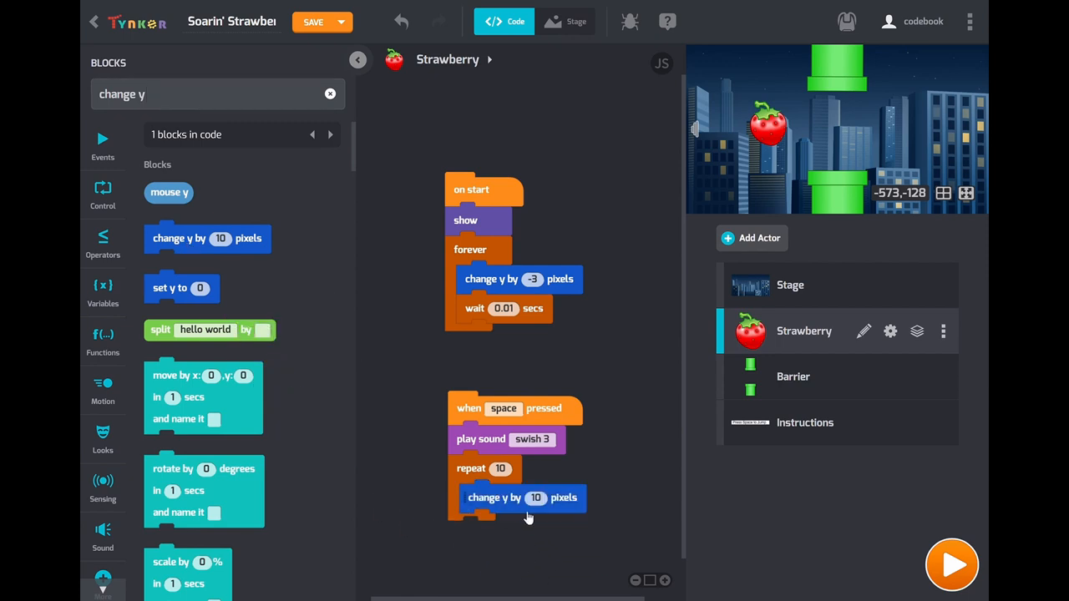
click(522, 498)
text(wait)
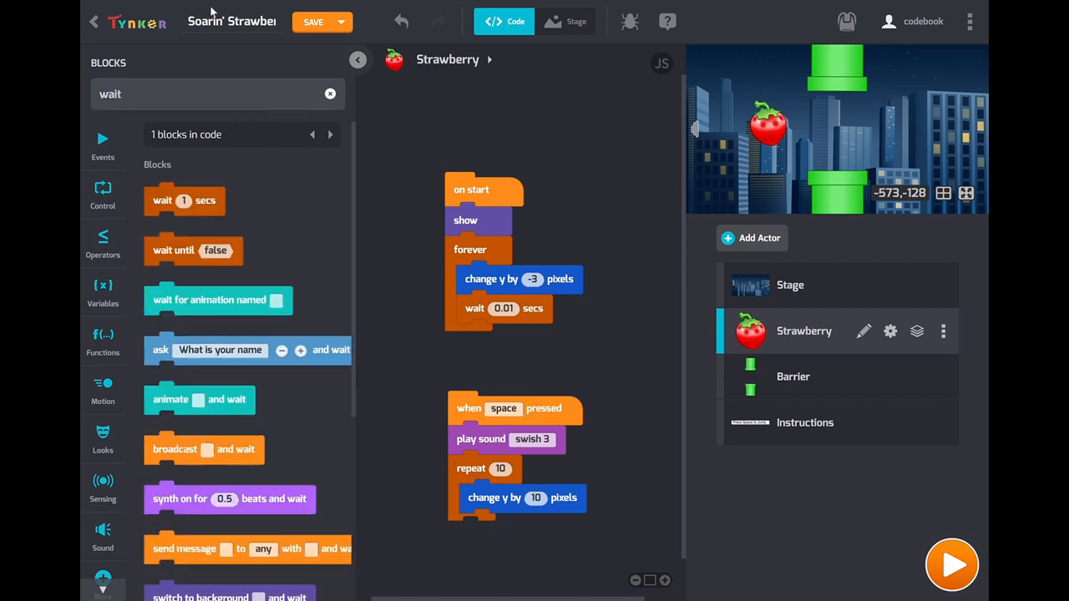
drag(183, 201, 501, 522)
text(0.001)
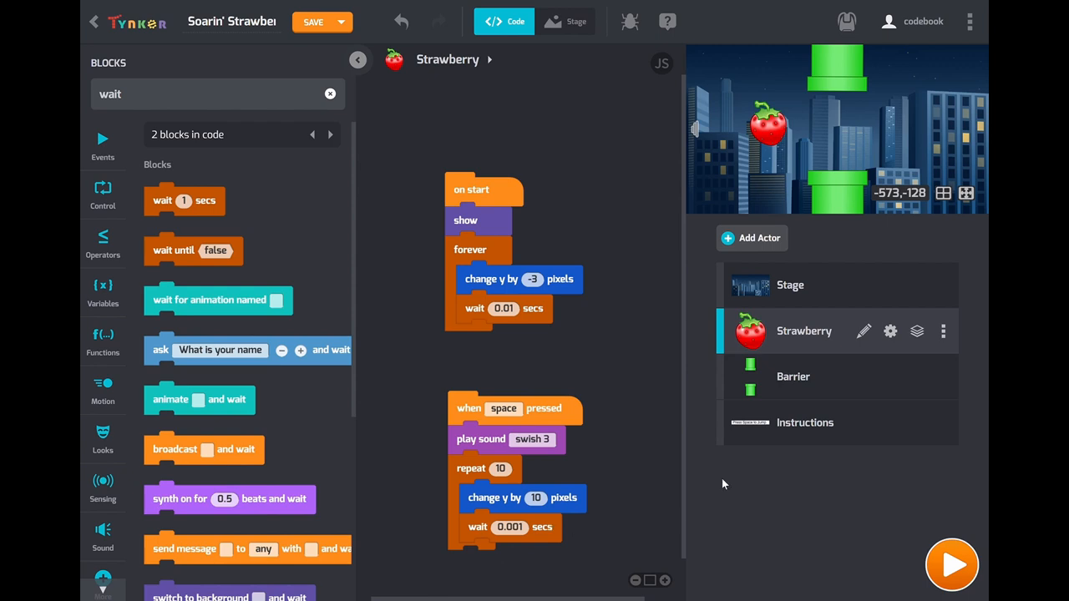
mouse_move(952, 563)
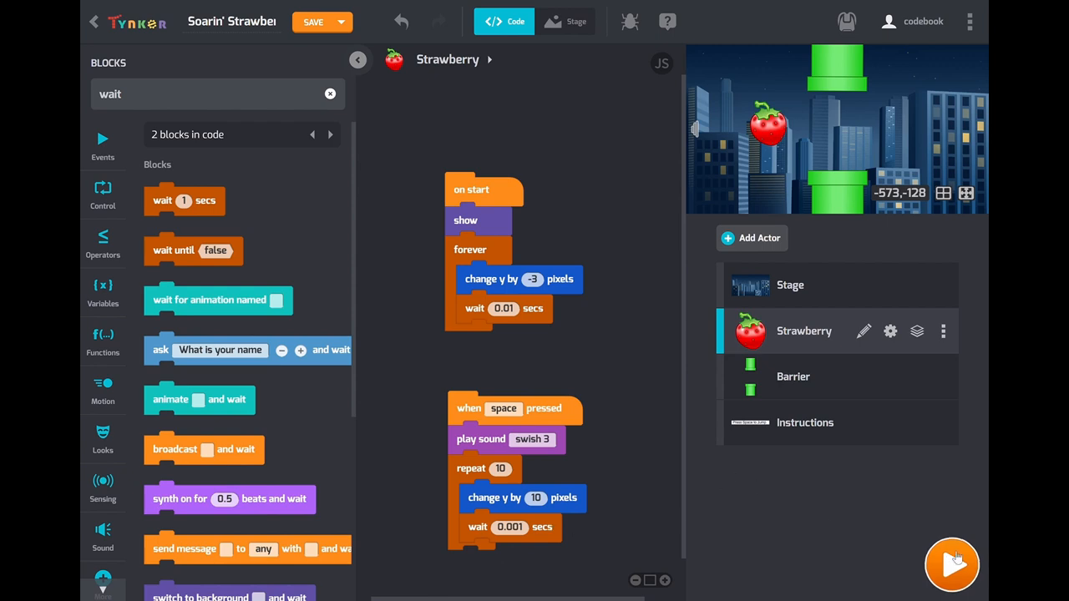
Run the game to test the strawberry's flap
click(951, 563)
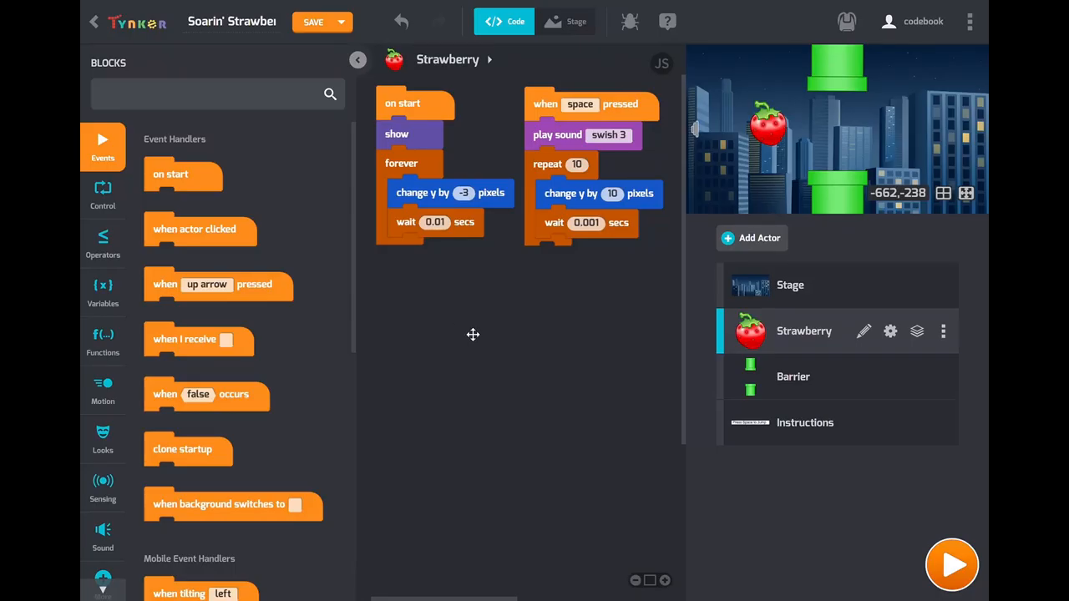
mouse_move(515, 173)
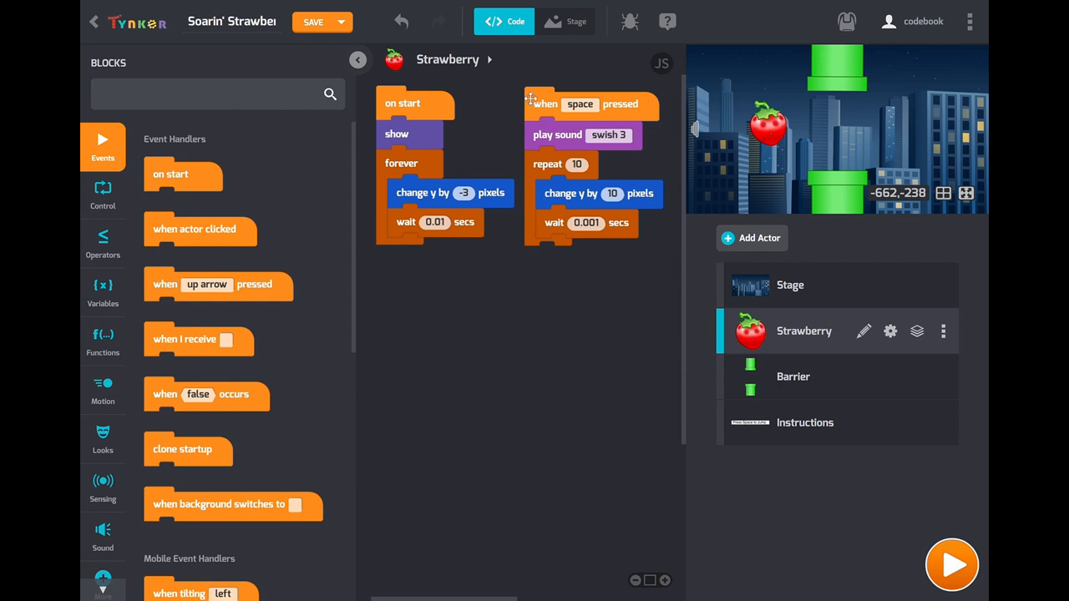
mouse_move(524, 94)
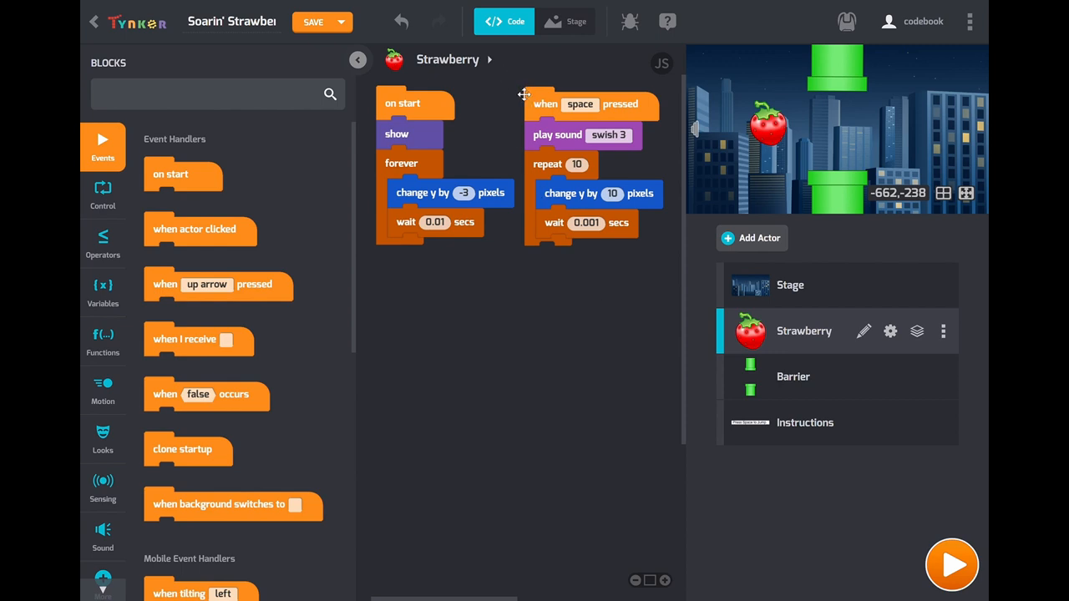
mouse_move(490, 123)
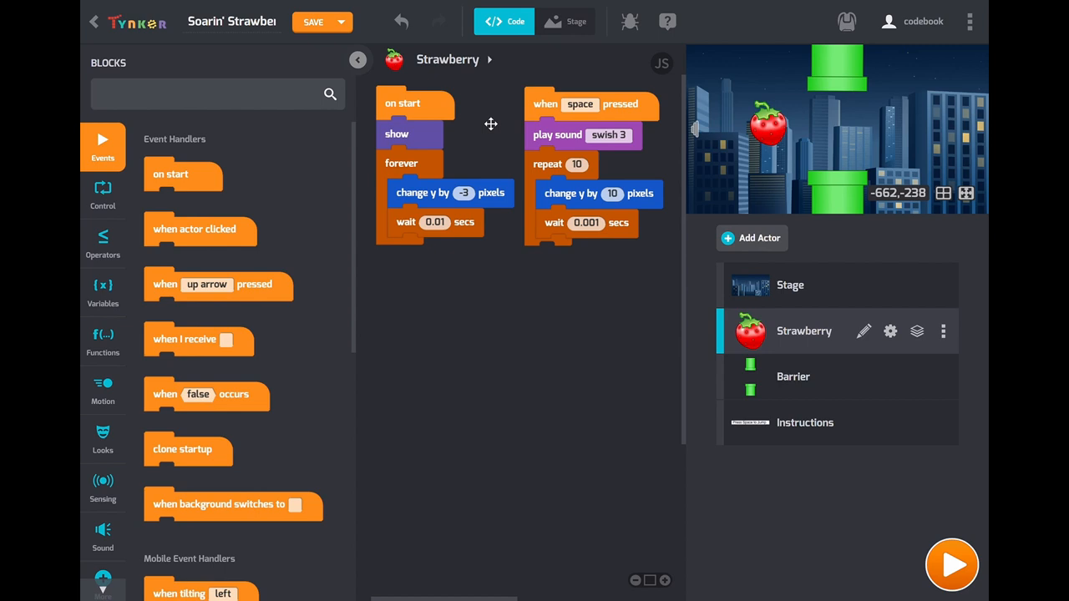
mouse_move(474, 55)
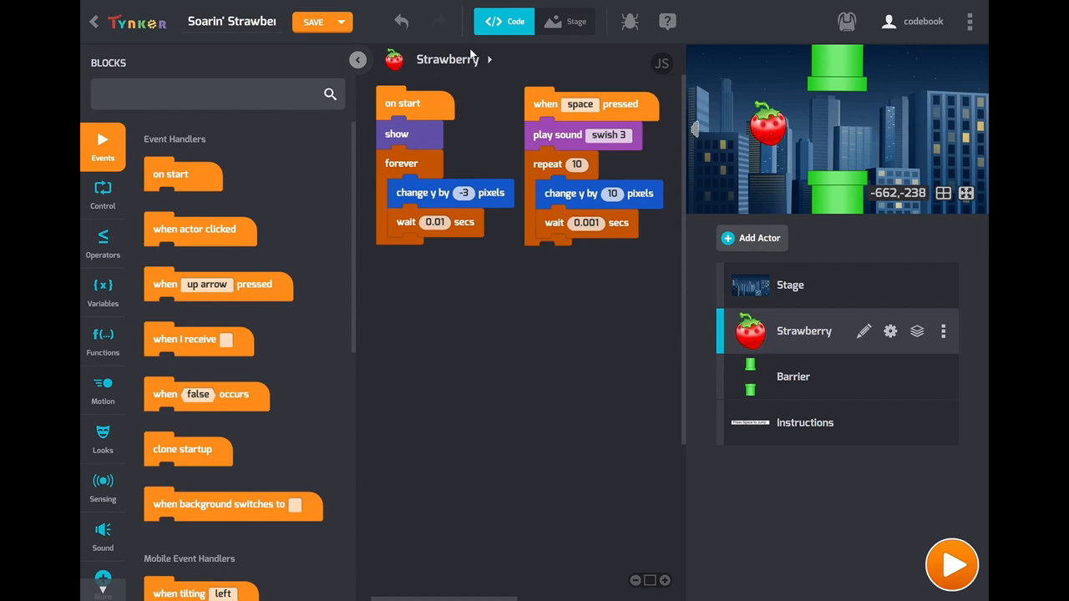
mouse_move(432, 129)
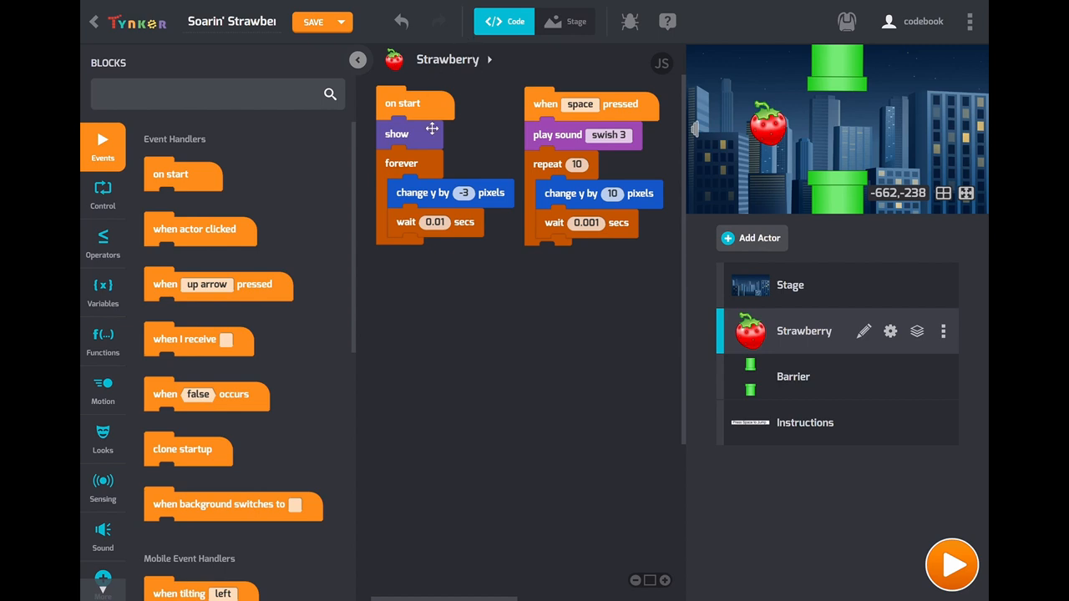
Add a 'when touching Barrier occurs' event block to the strawberry's workspace
drag(206, 395, 459, 430)
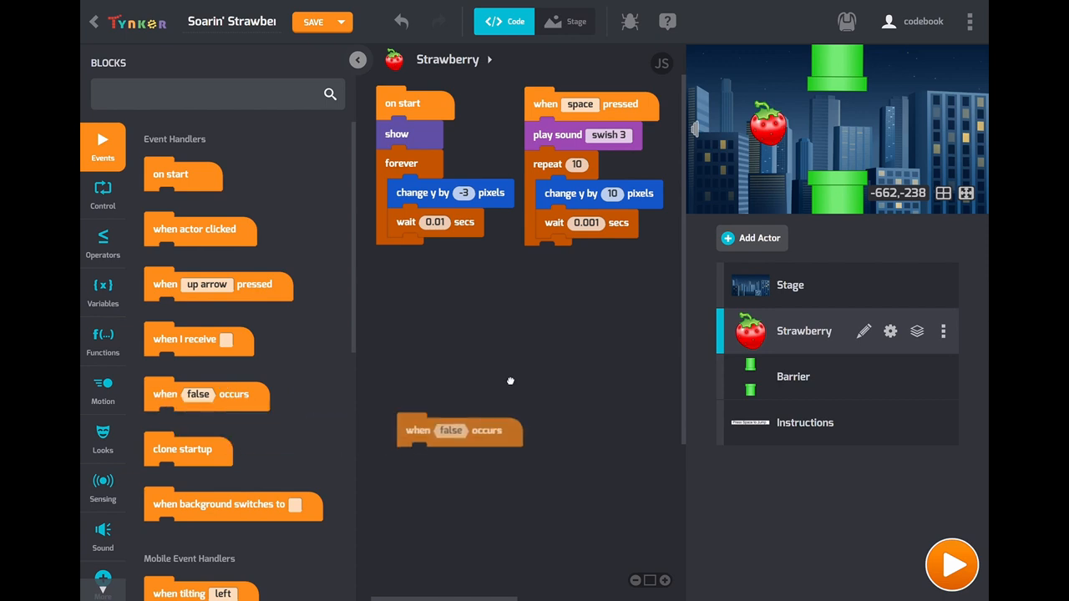
drag(459, 430, 479, 331)
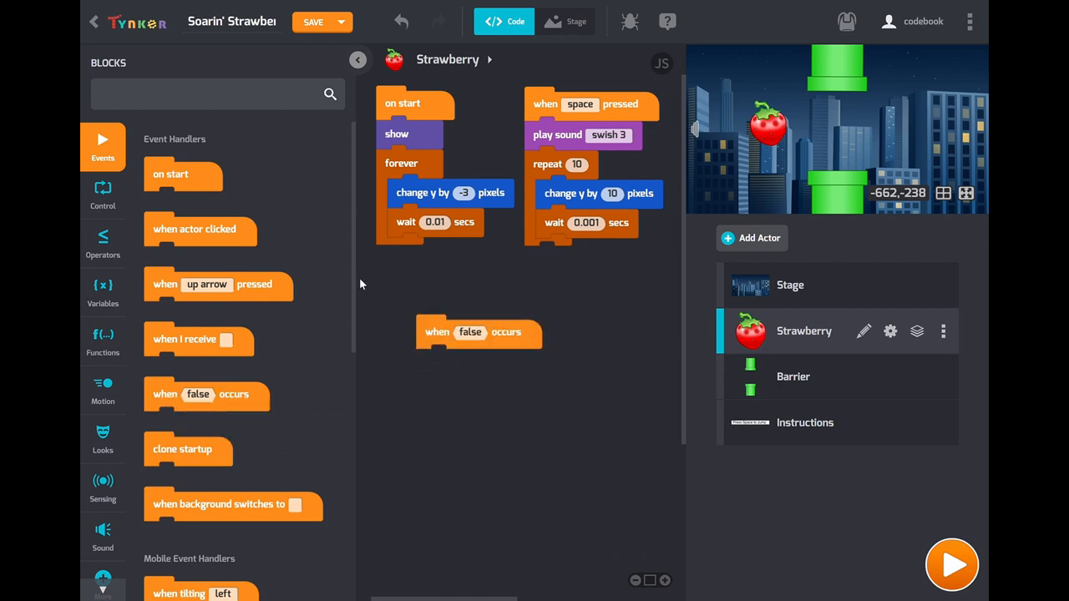
text(touch)
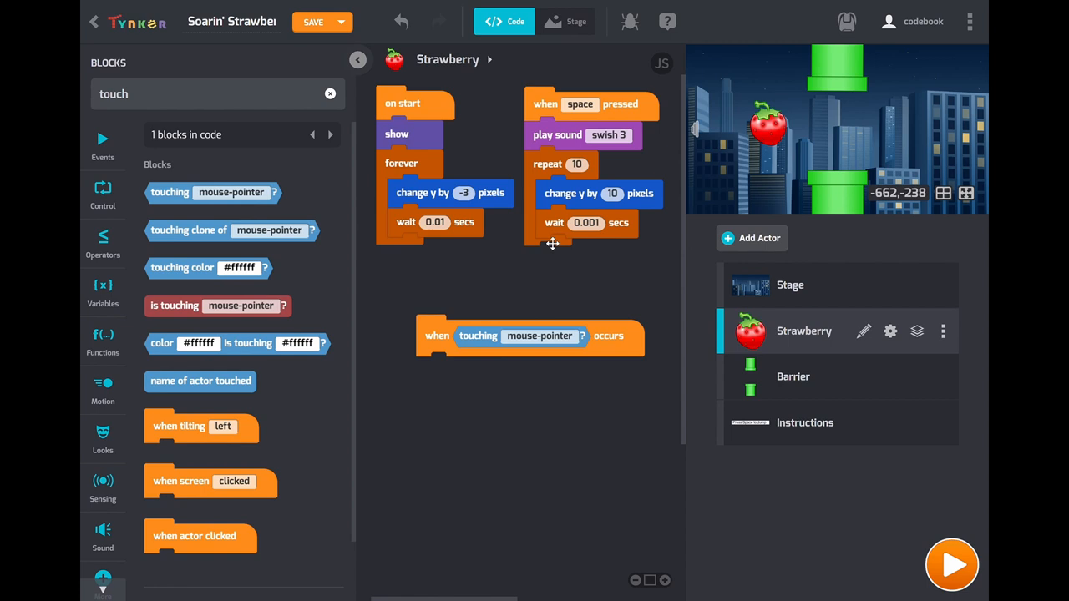
click(539, 336)
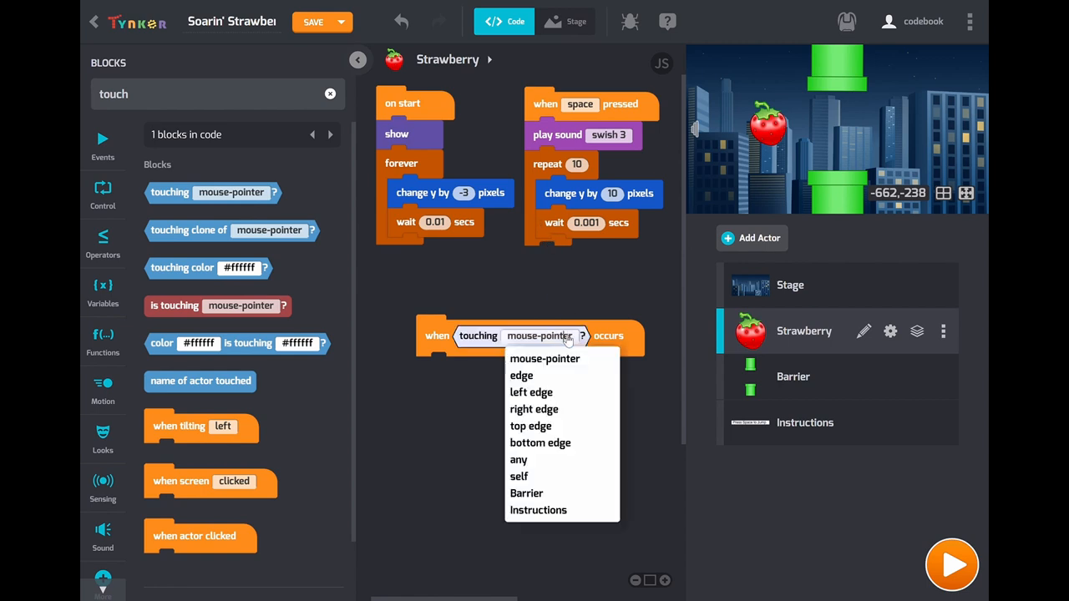
mouse_move(549, 459)
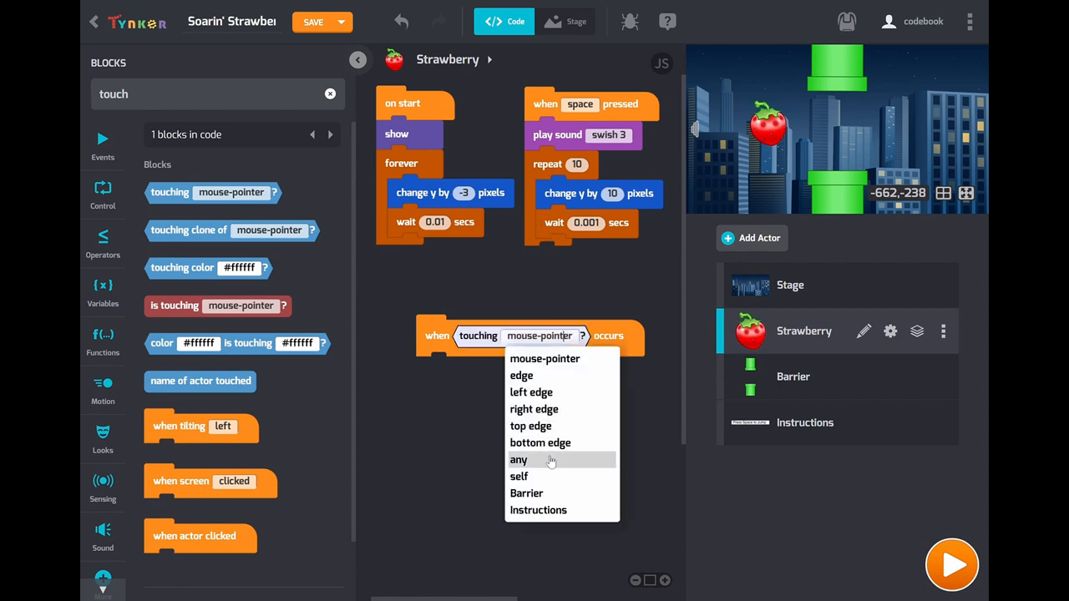
mouse_move(549, 494)
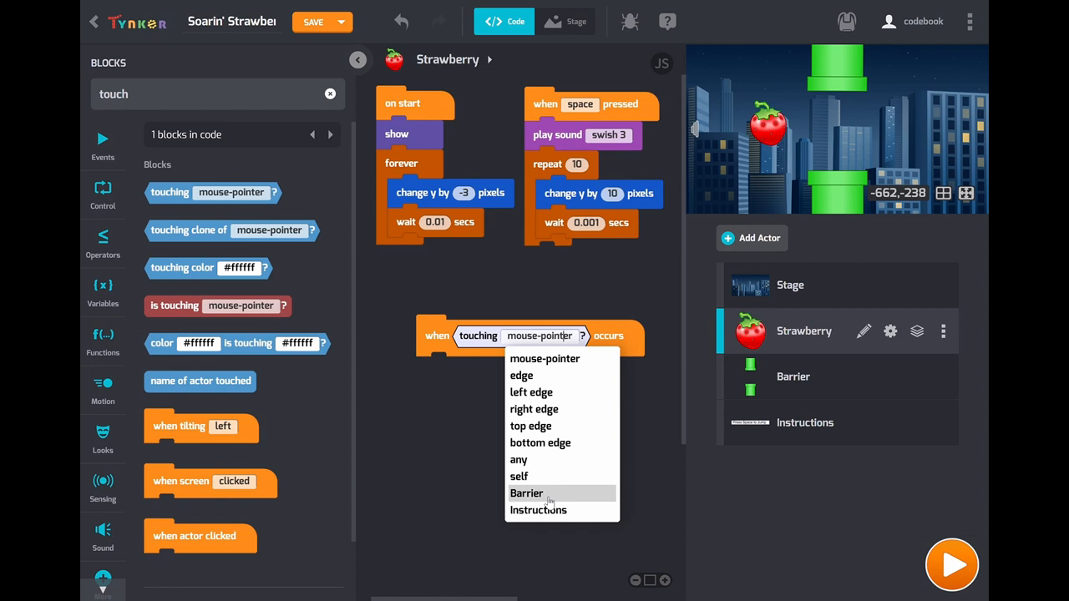
click(526, 493)
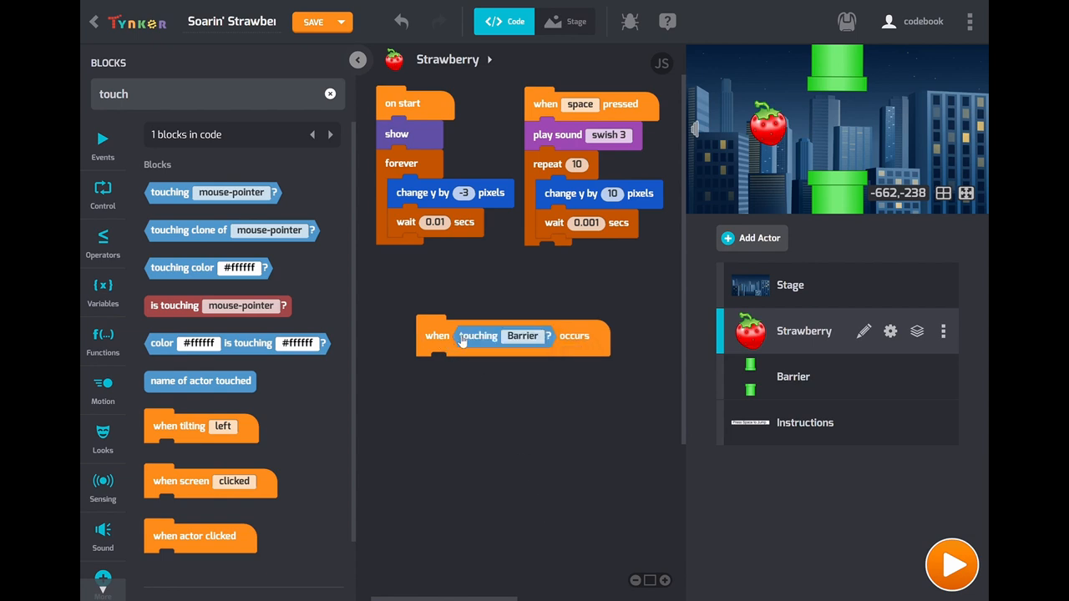
mouse_move(597, 377)
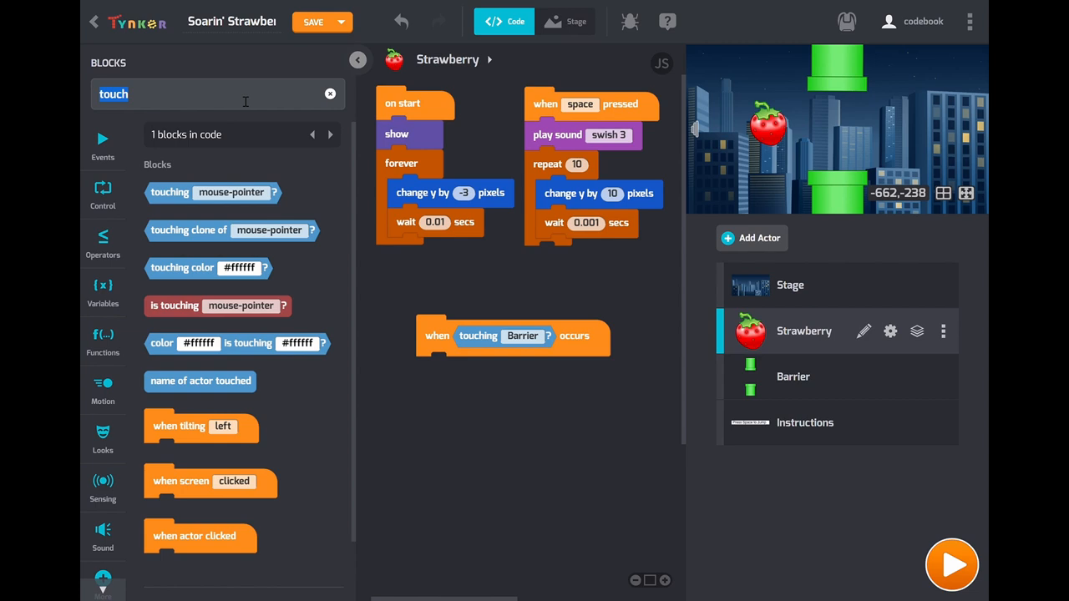
Under the touching event, play the punch sound and then hide the strawberry
text(pl)
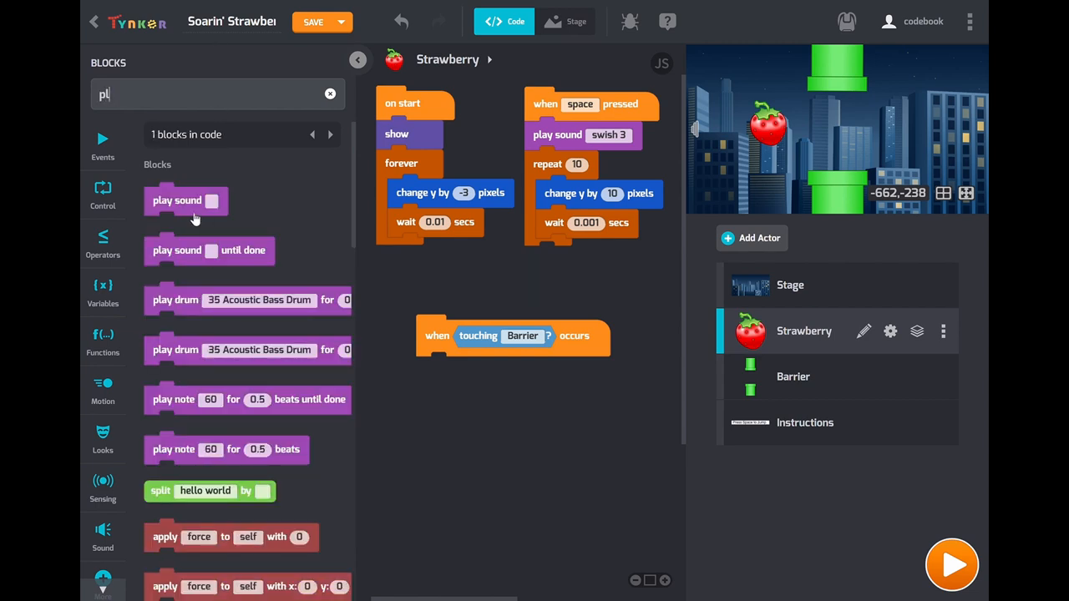
drag(186, 201, 458, 370)
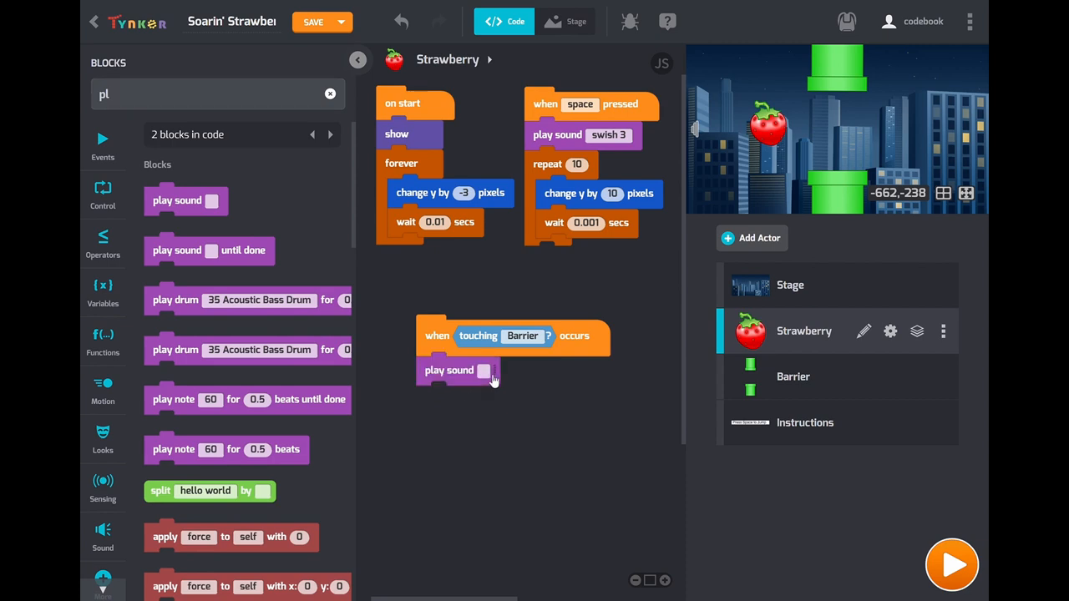
click(484, 371)
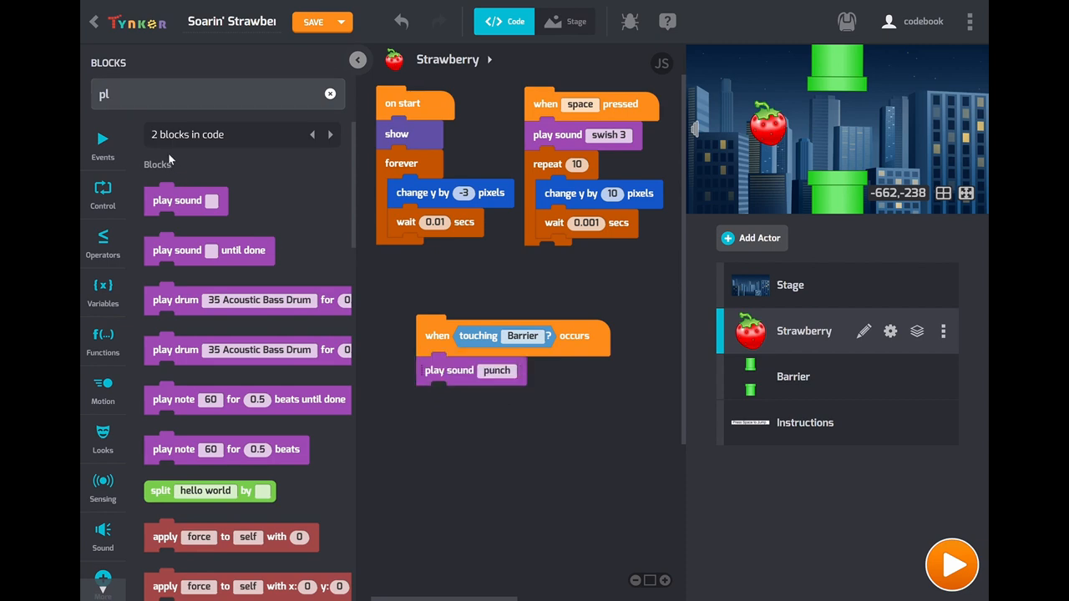
text(hide)
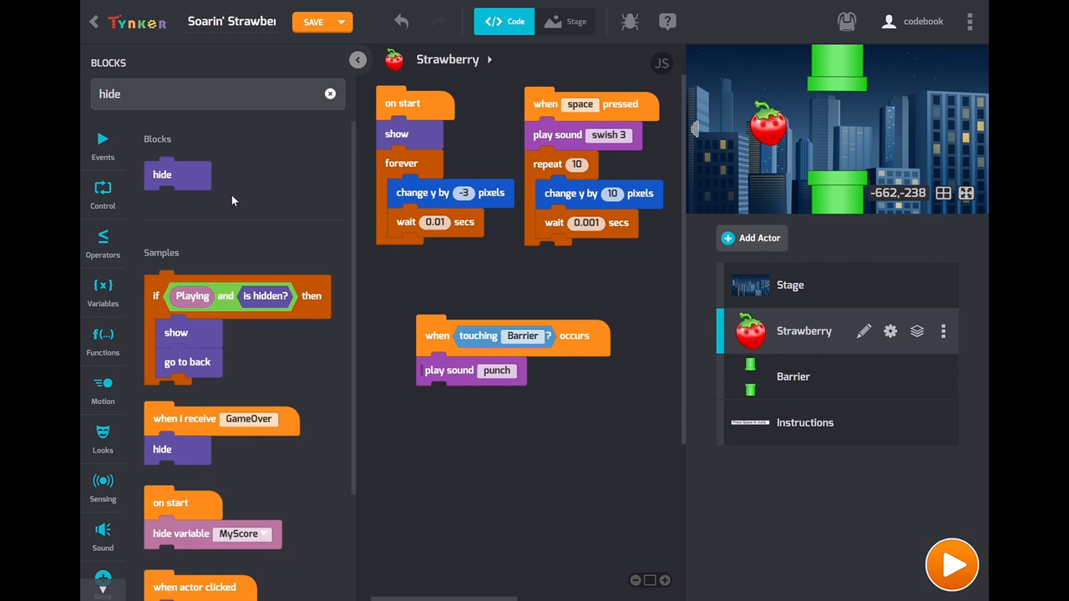
drag(162, 174, 451, 389)
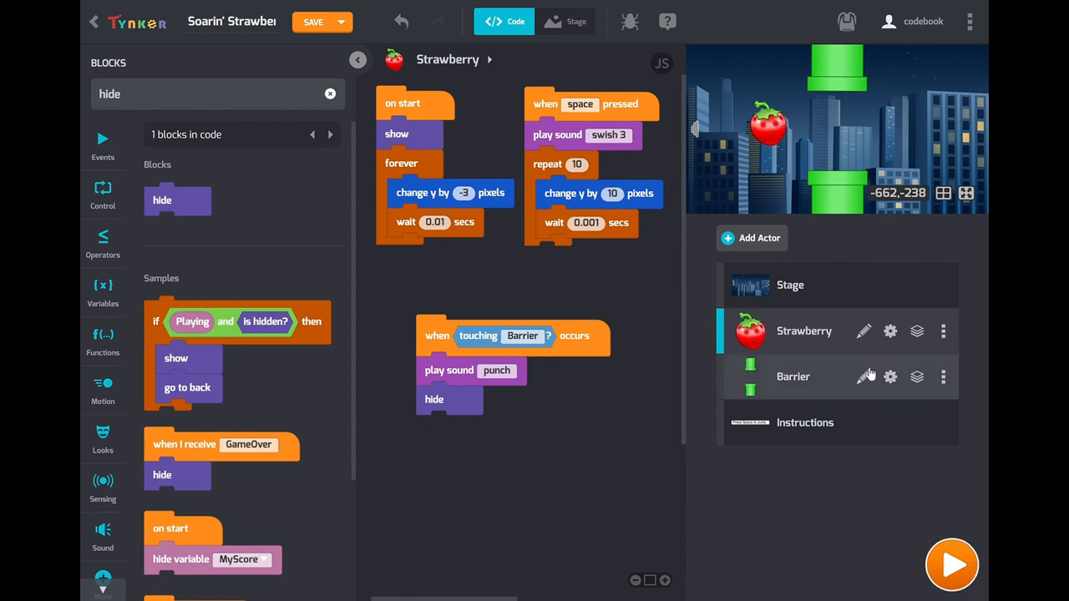
Stop the game and select the Barrier actor to edit its code
click(951, 565)
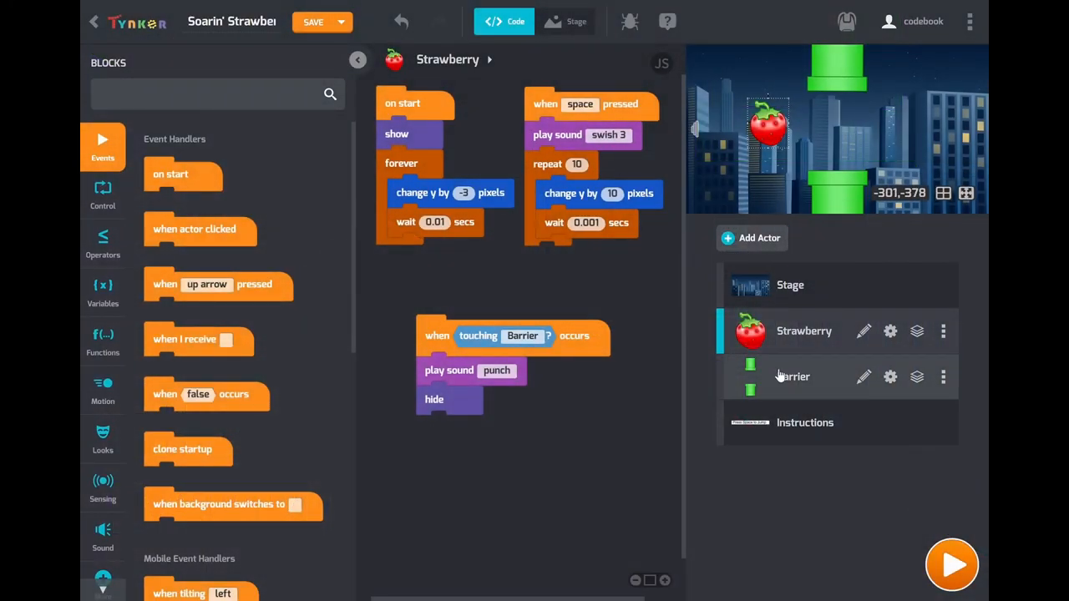
click(793, 377)
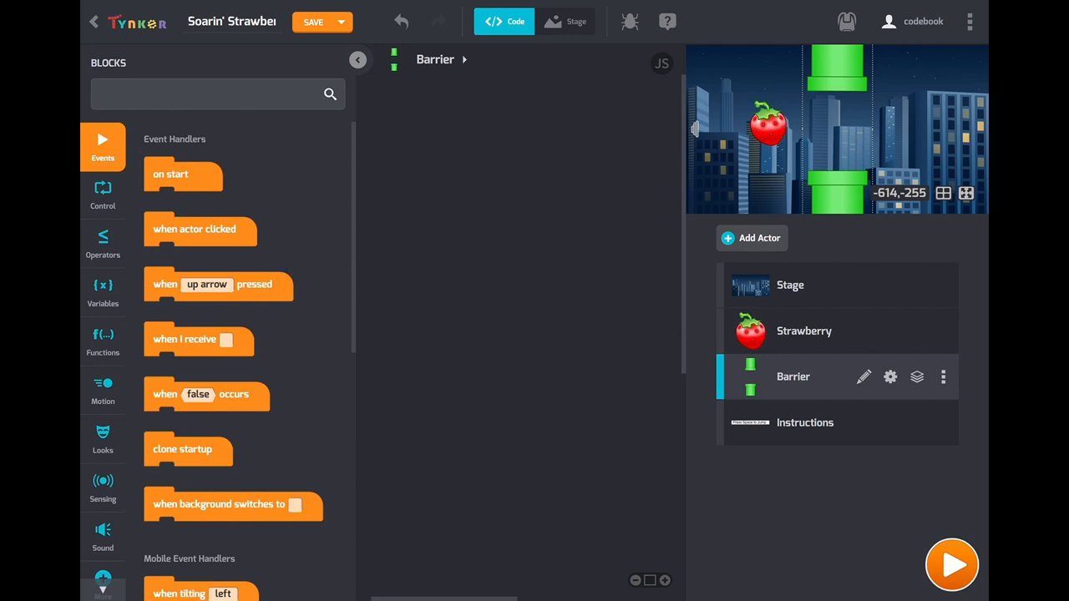
mouse_move(249, 208)
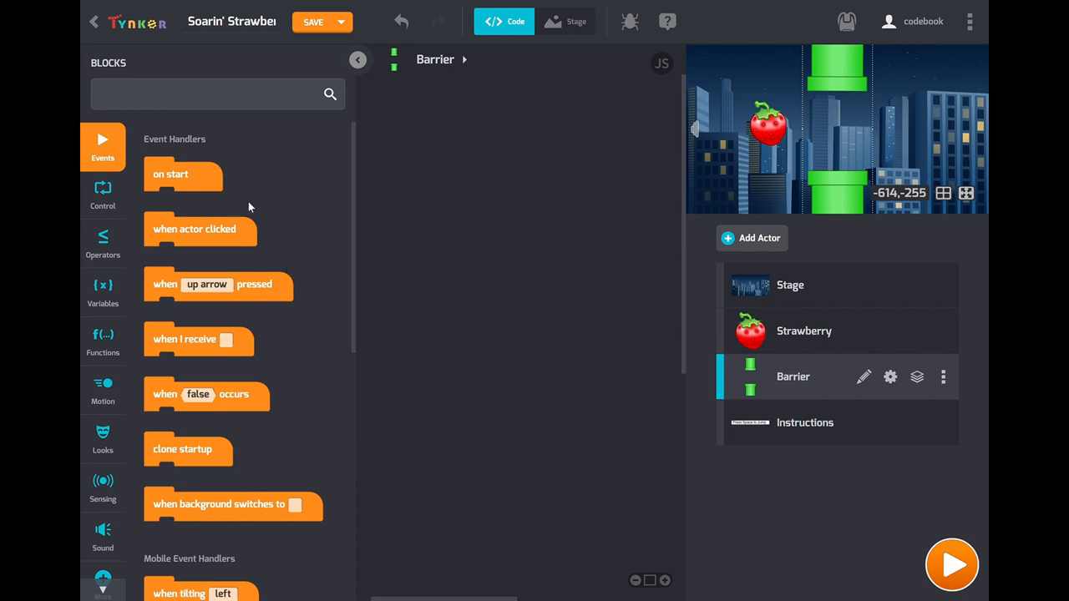
Under on start, forever change x by -5 and wait 0.01 seconds, then run the game
text(on)
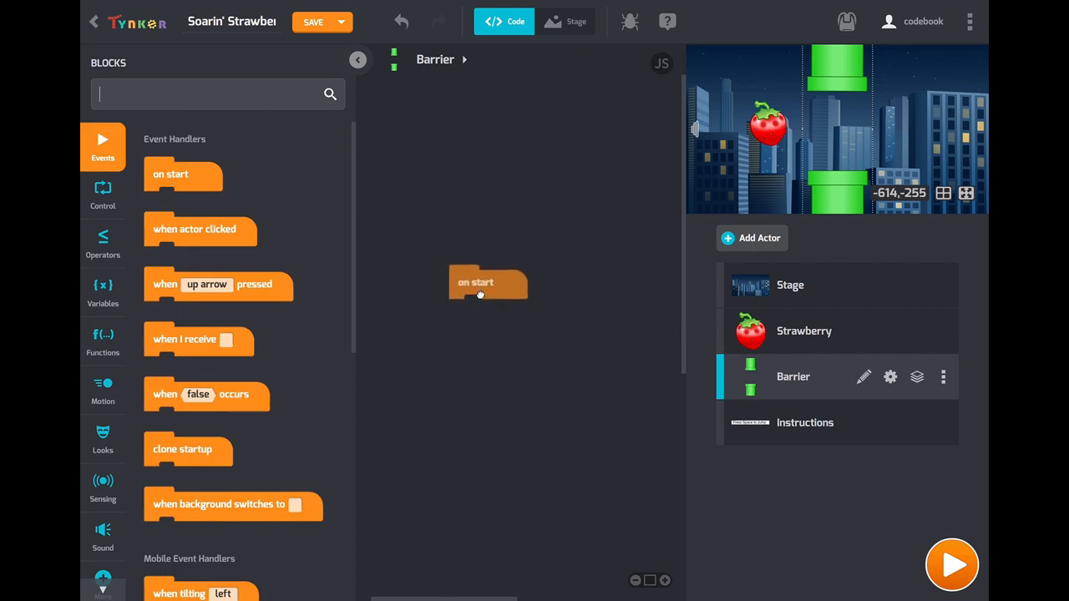
text(f)
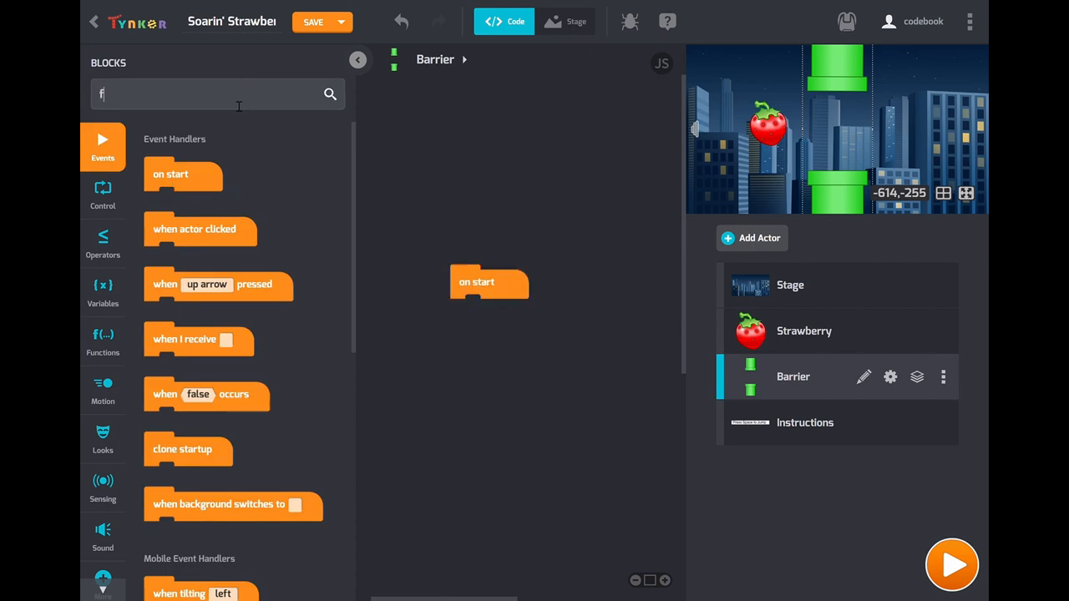
text(orever)
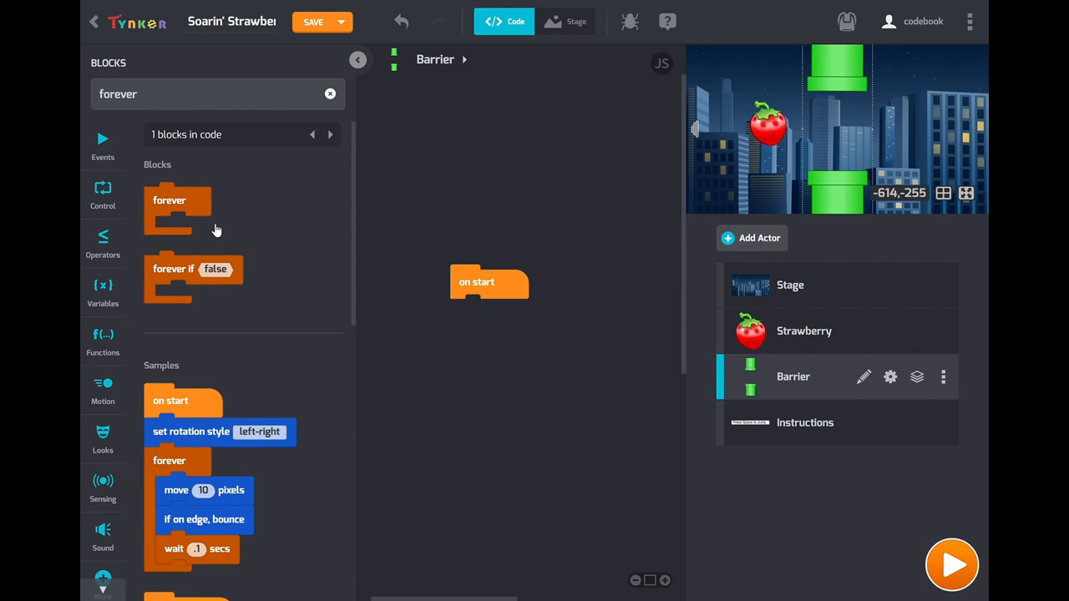
drag(178, 209, 472, 326)
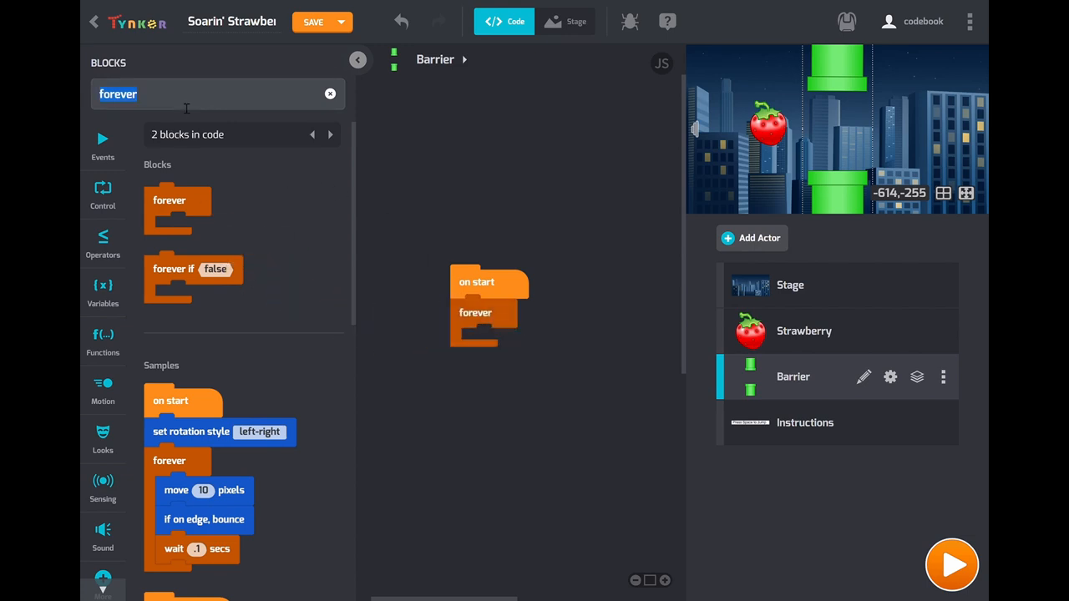
text(change x)
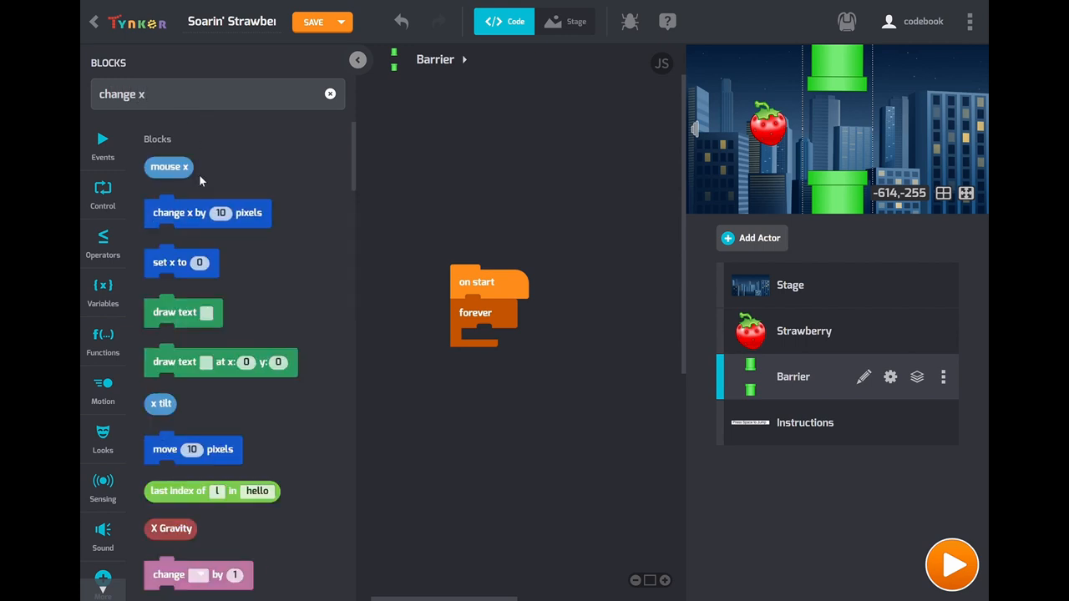
drag(207, 212, 524, 342)
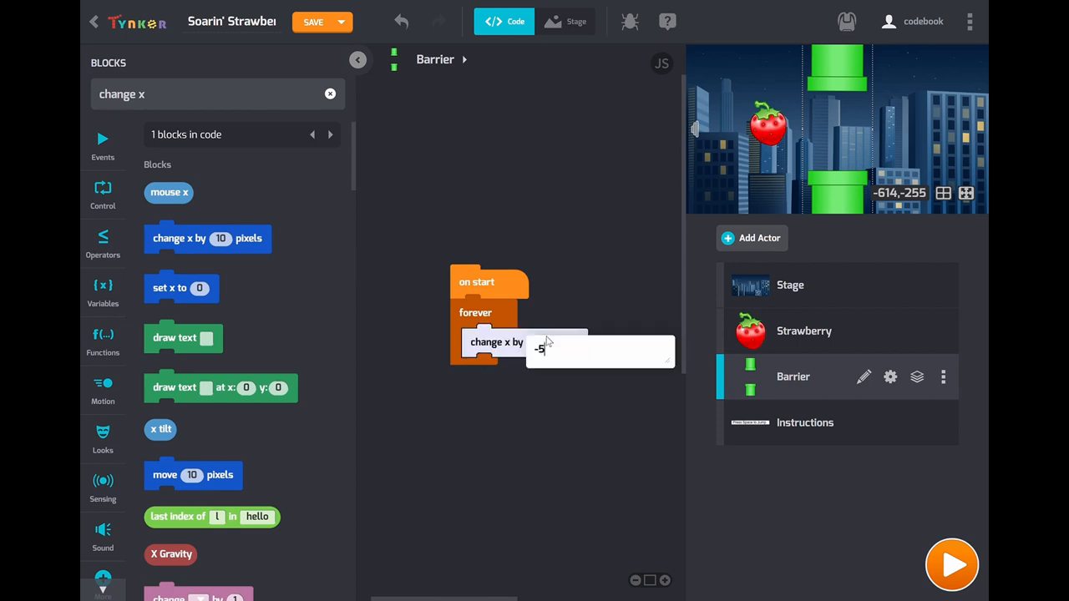
text(-5)
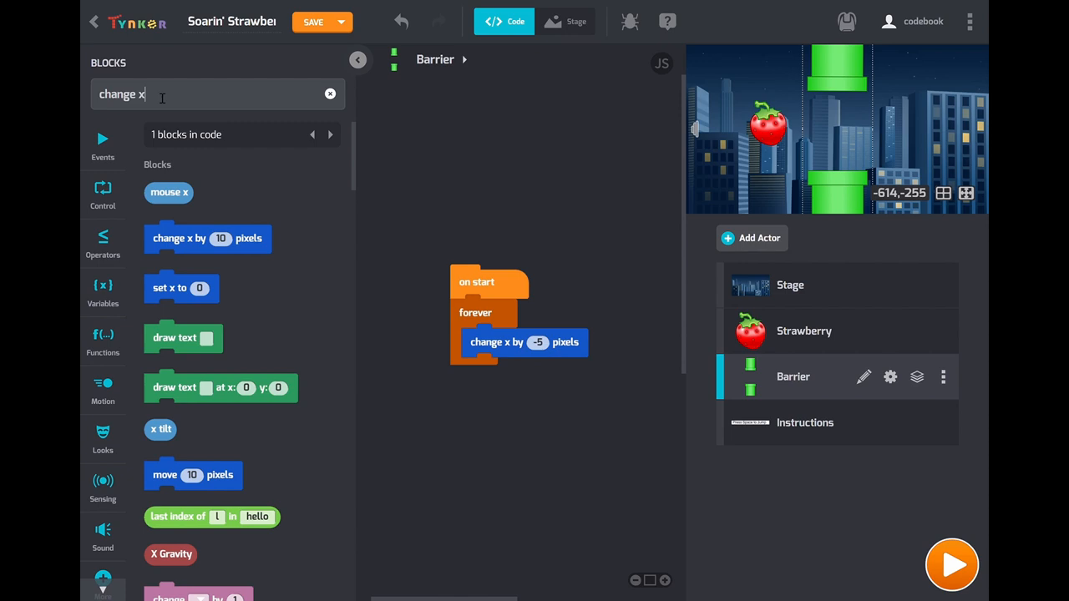
text(wait)
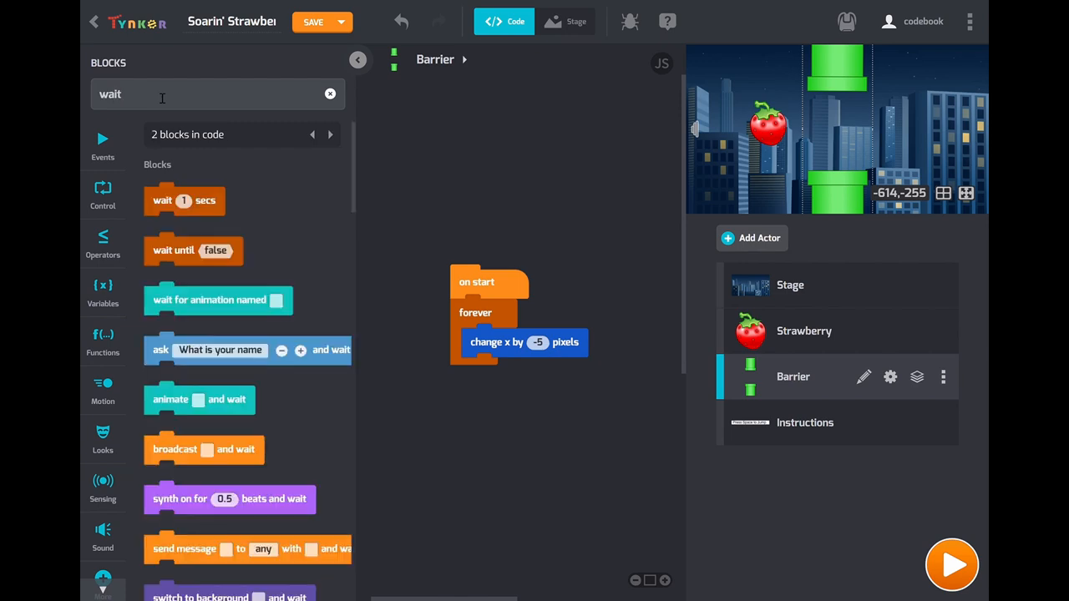
drag(184, 201, 501, 372)
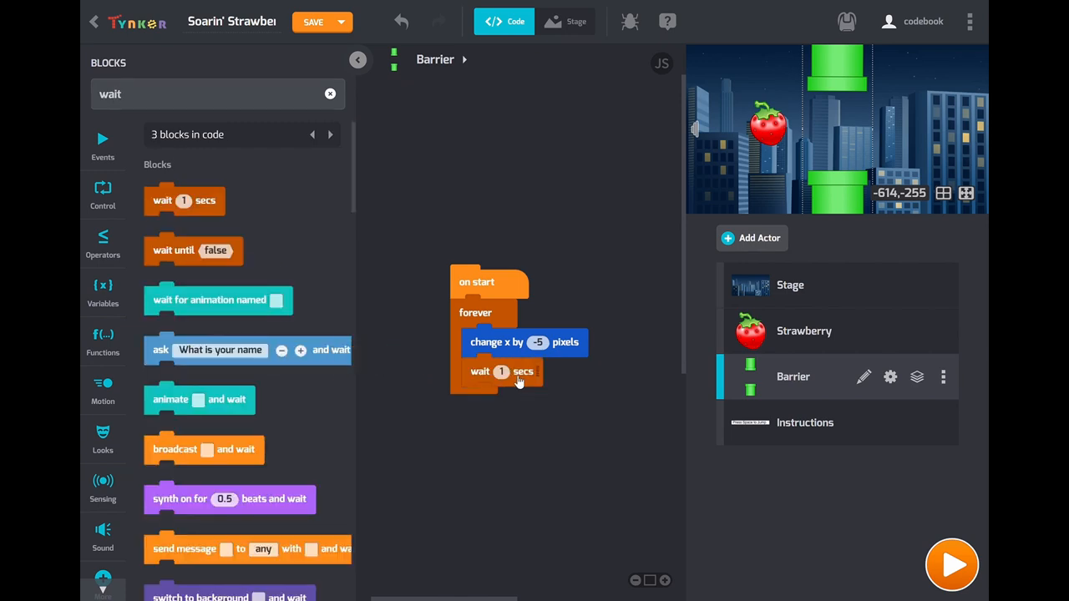
click(501, 372)
text(0.01)
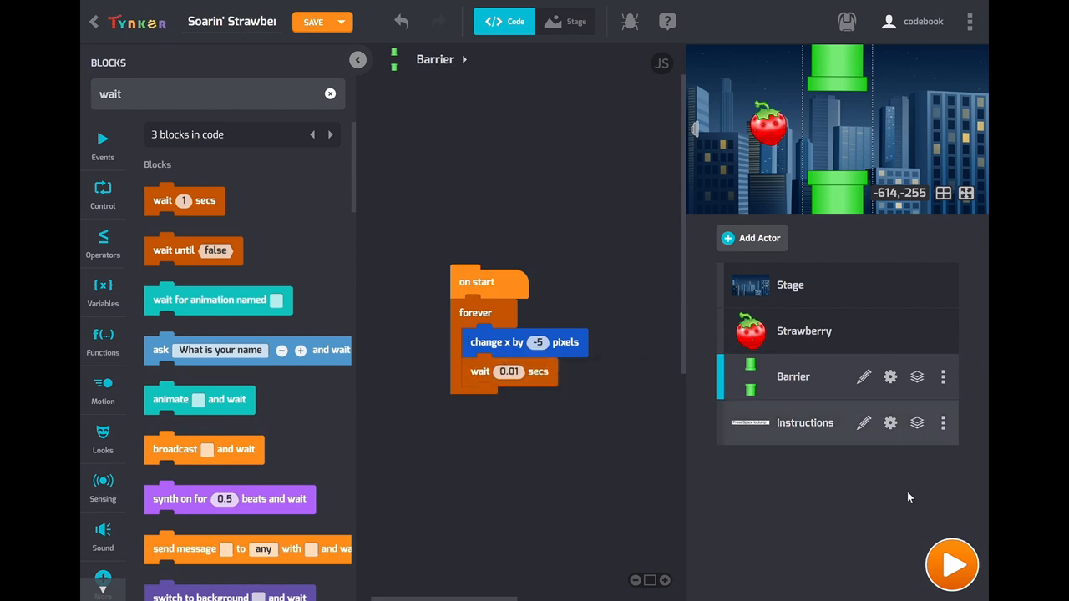
click(951, 564)
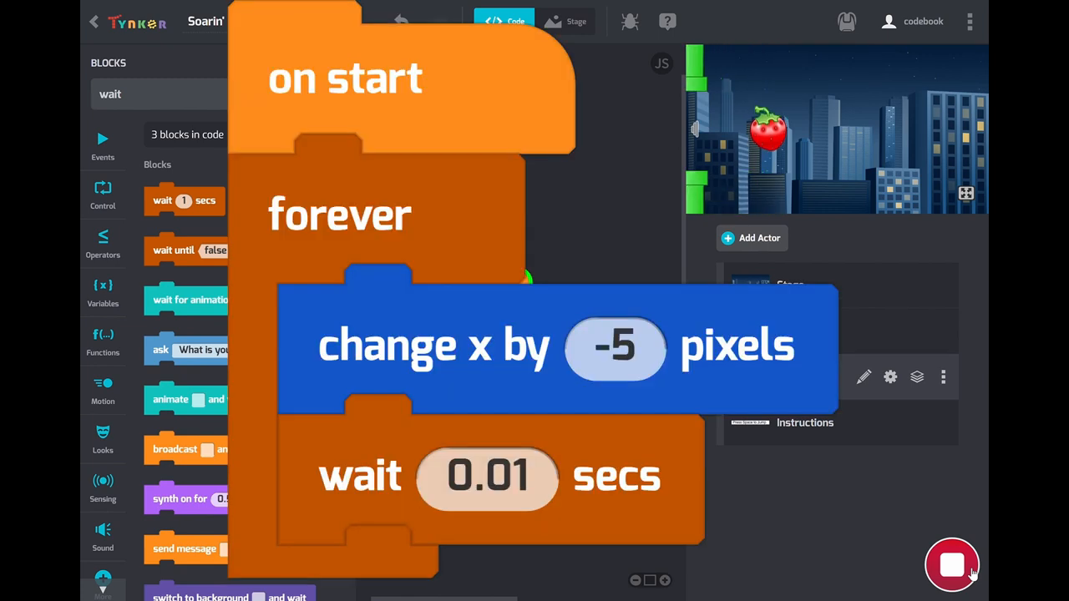
Stop the barrier movement test run
click(952, 565)
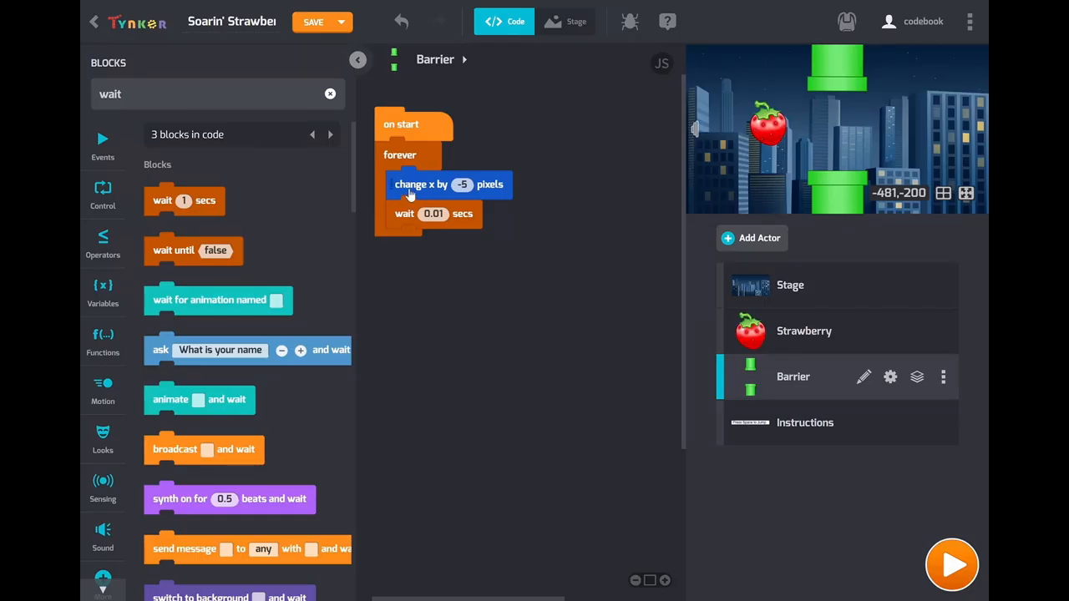
mouse_move(498, 6)
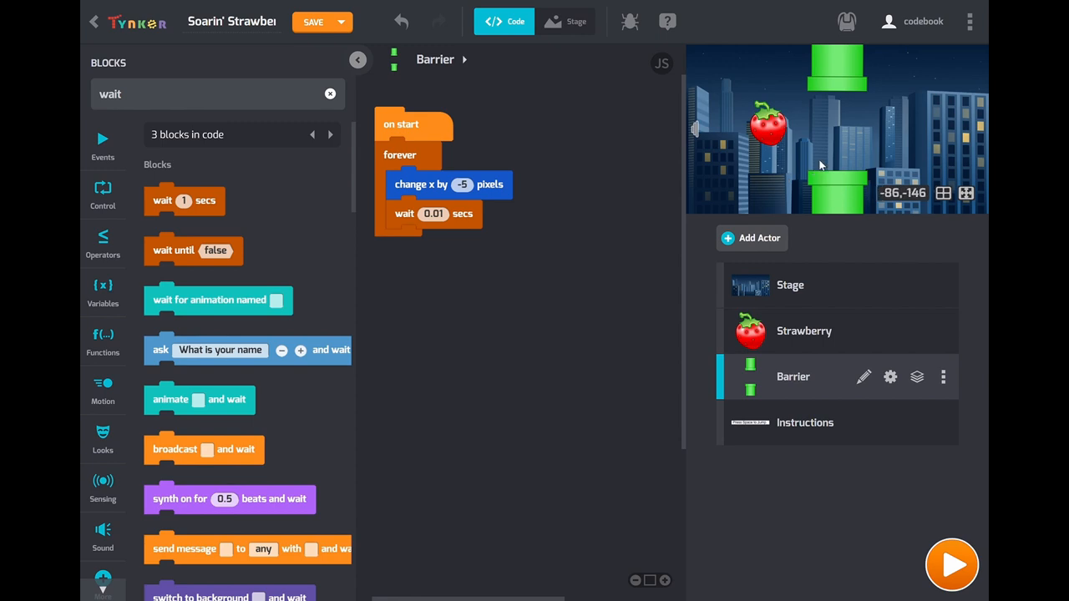
mouse_move(844, 155)
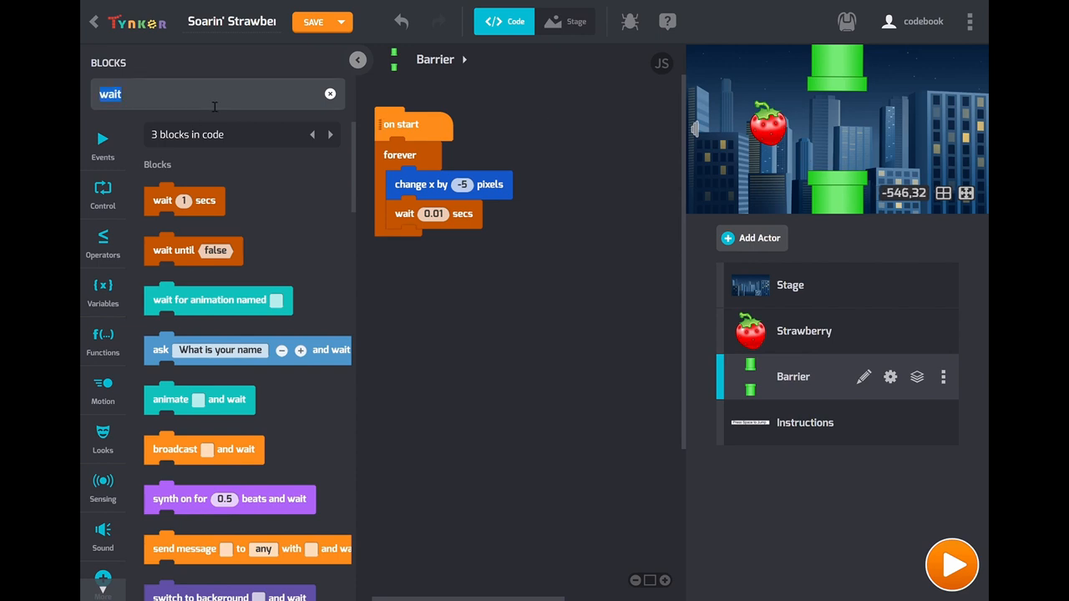
Add 'when touching left edge occurs' with 'go to right edge', then run the game
text(when)
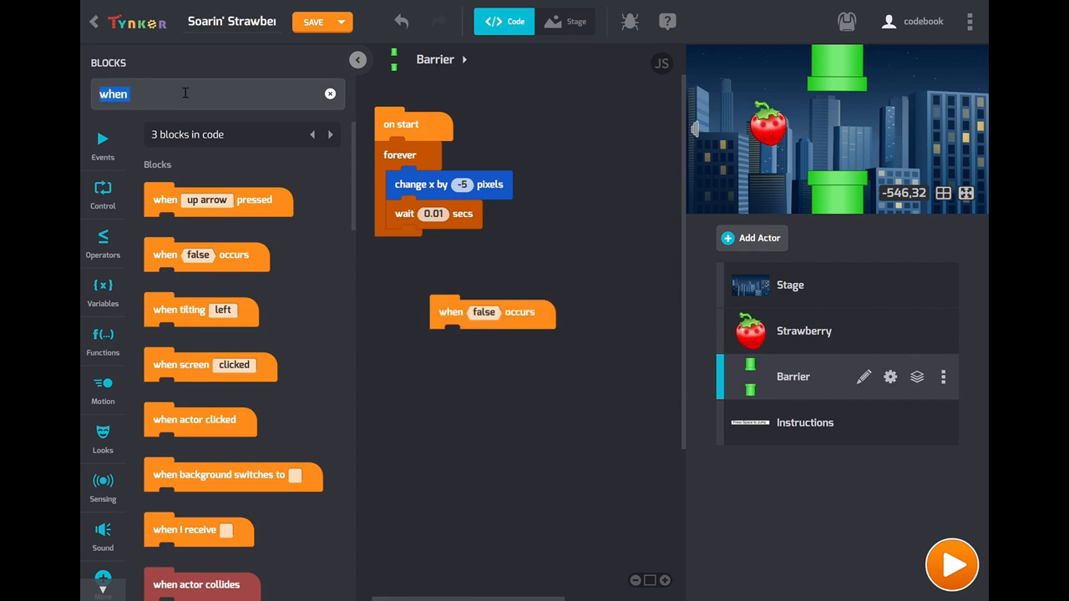
text(touching)
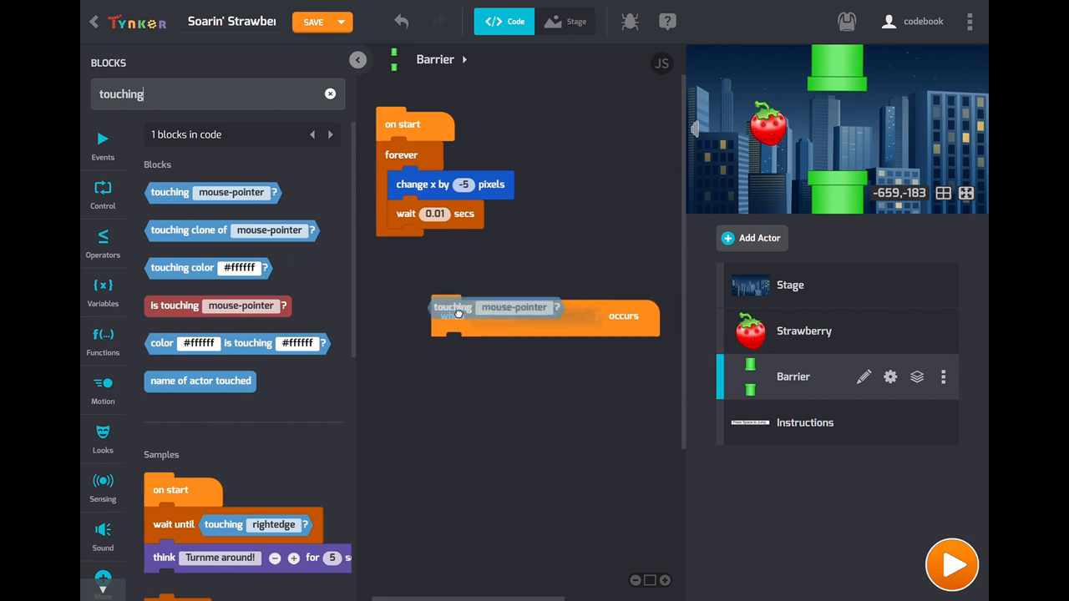
click(554, 316)
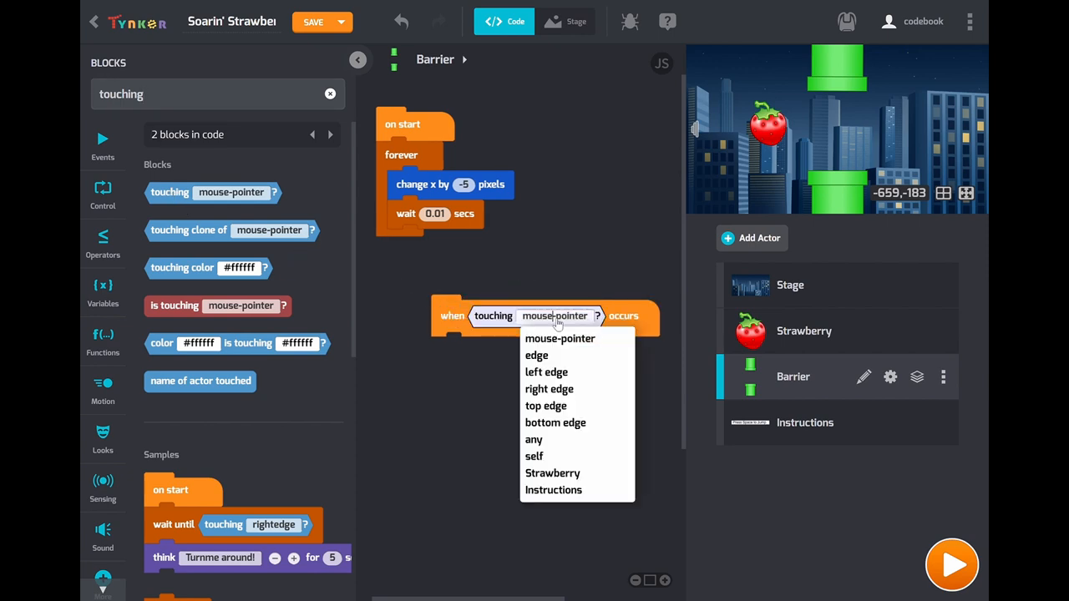
mouse_move(548, 372)
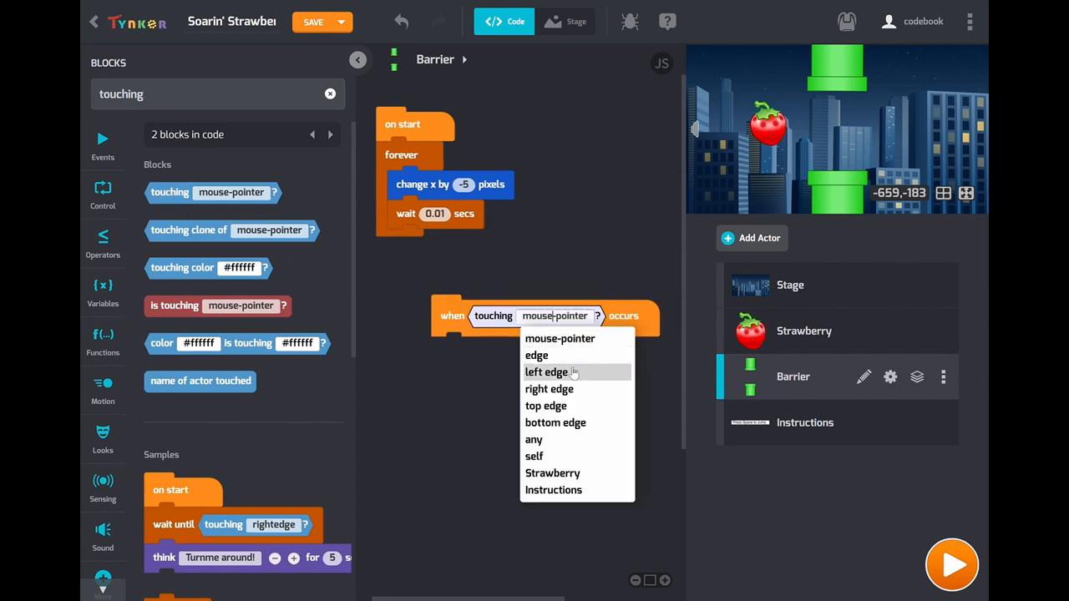
click(546, 372)
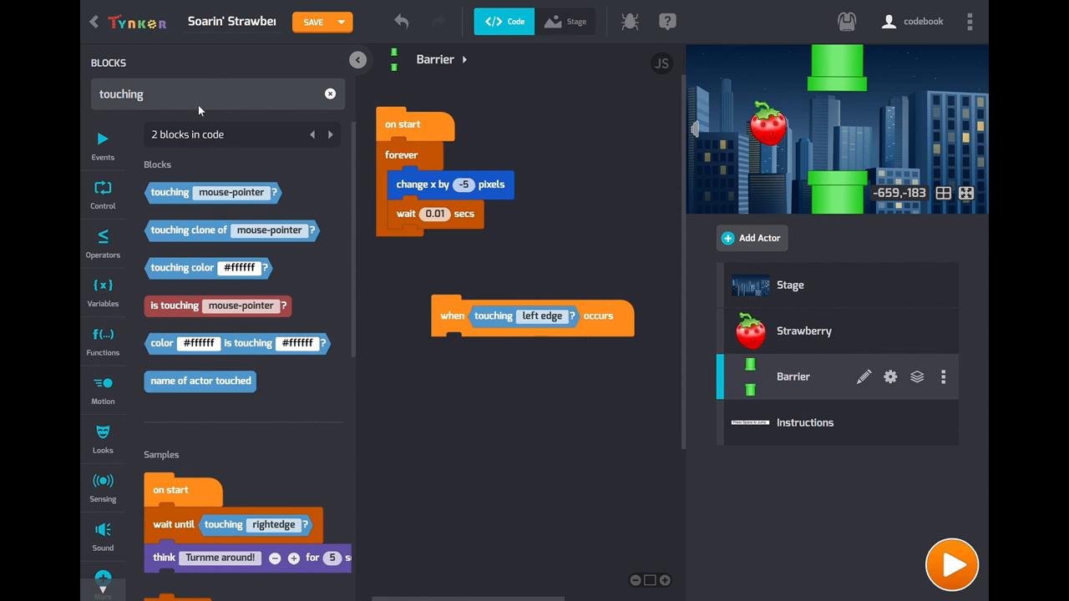
text(go to)
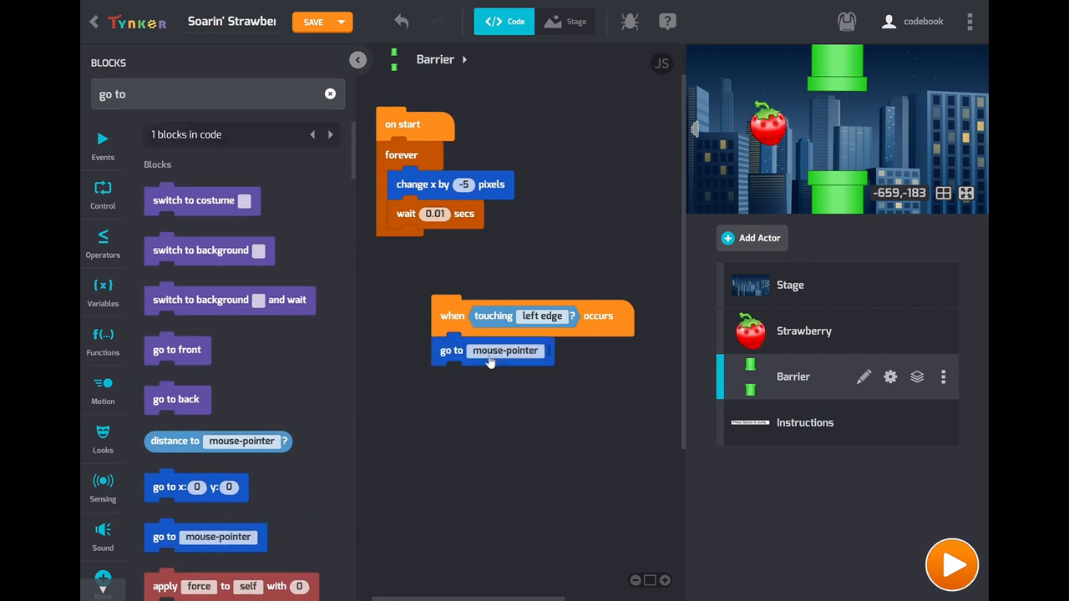
click(505, 350)
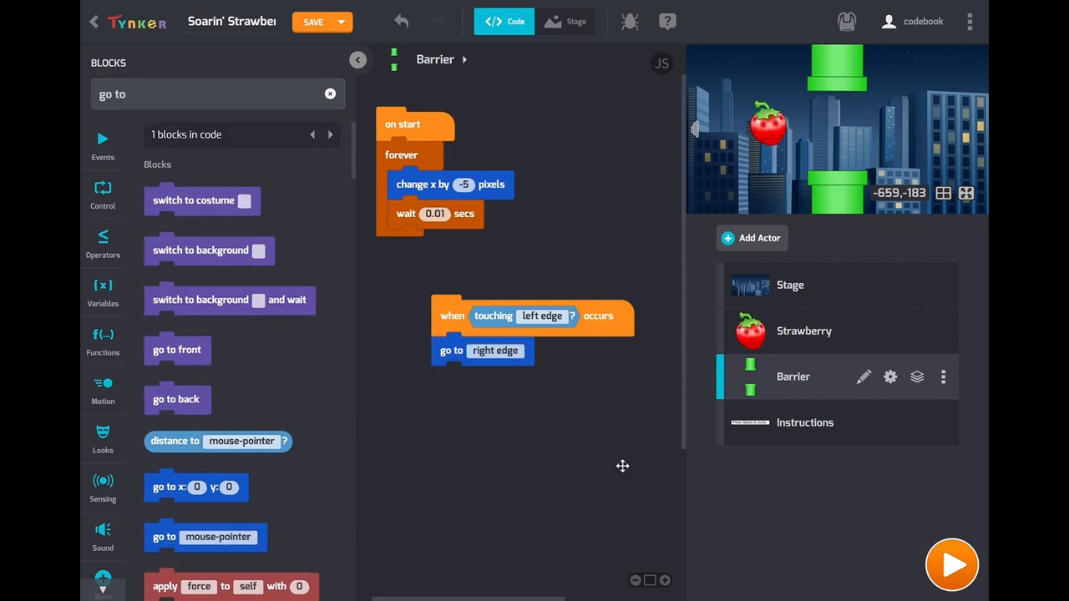
click(951, 564)
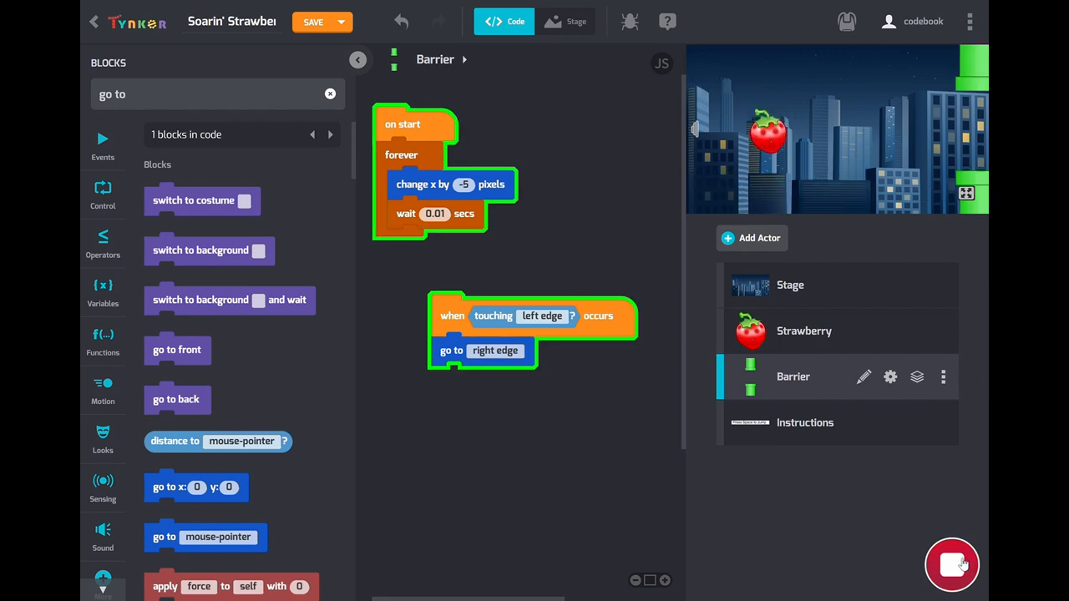
Stop the test run after watching the barrier wrap from the left edge to the right
click(953, 564)
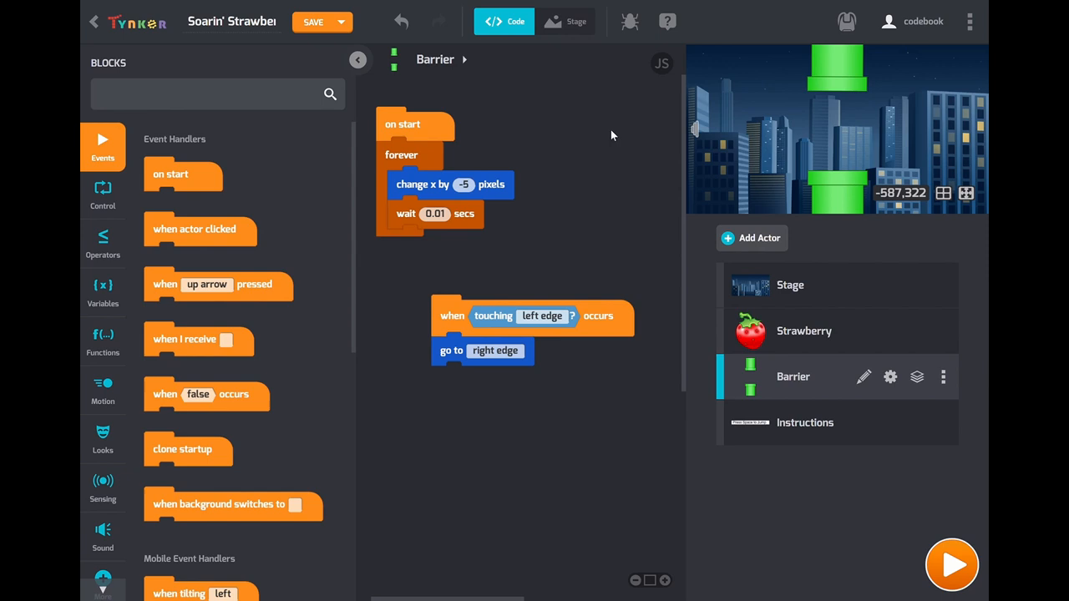
mouse_move(898, 387)
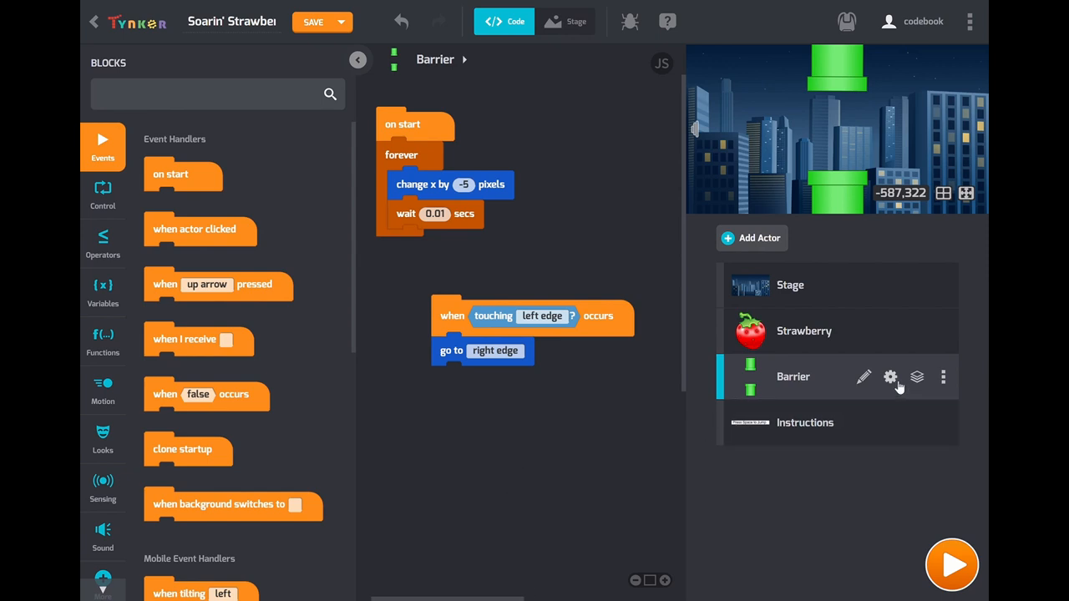
Select the Strawberry actor to show its falling, space-flap and hide-on-Barrier scripts
click(865, 377)
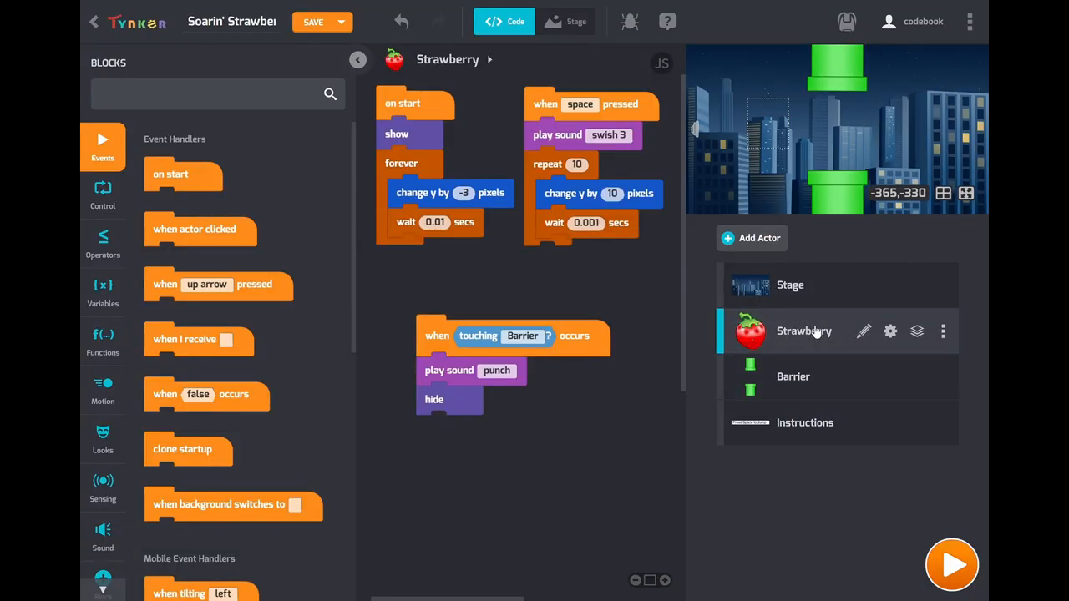
mouse_move(760, 315)
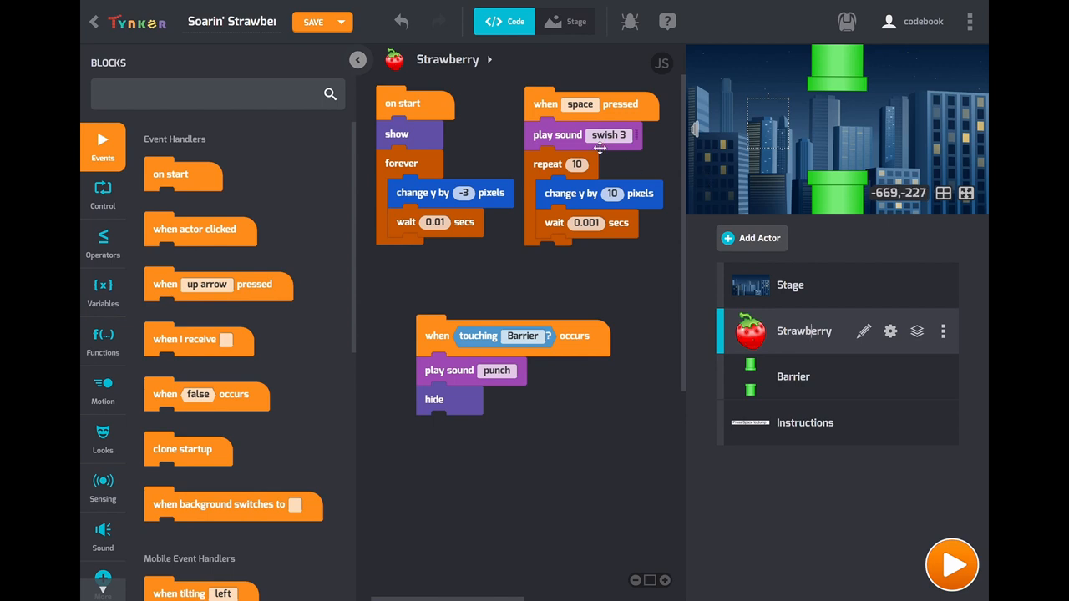
mouse_move(866, 166)
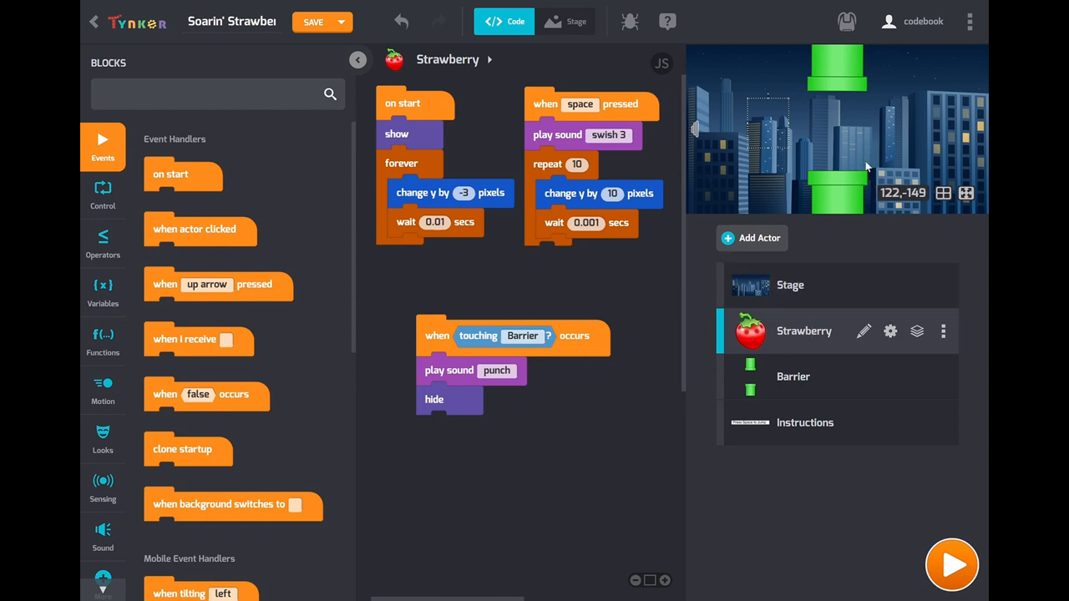